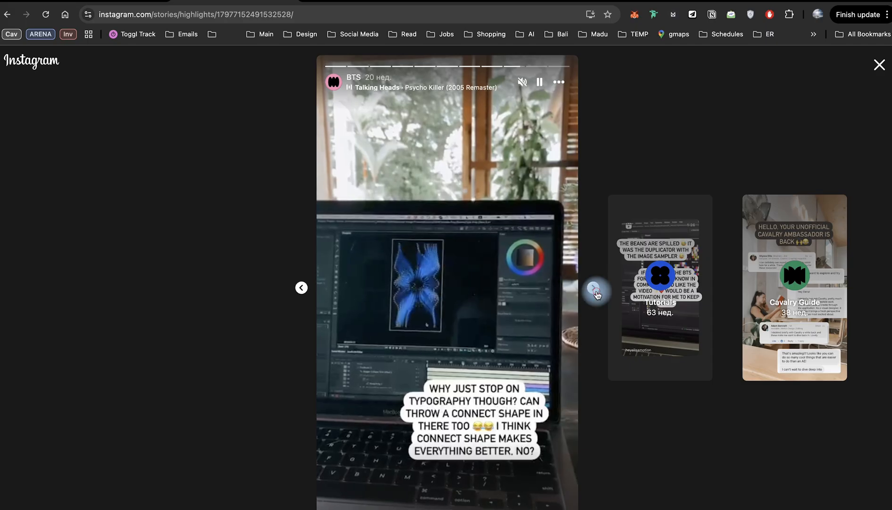
Advance to the TWIST highlight story, then leave the Instagram story viewer.
left_click(594, 287)
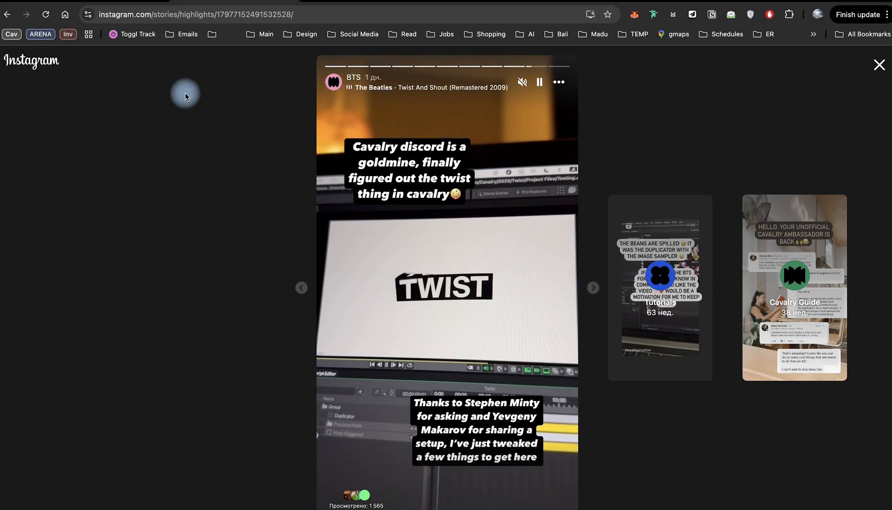
left_click(879, 64)
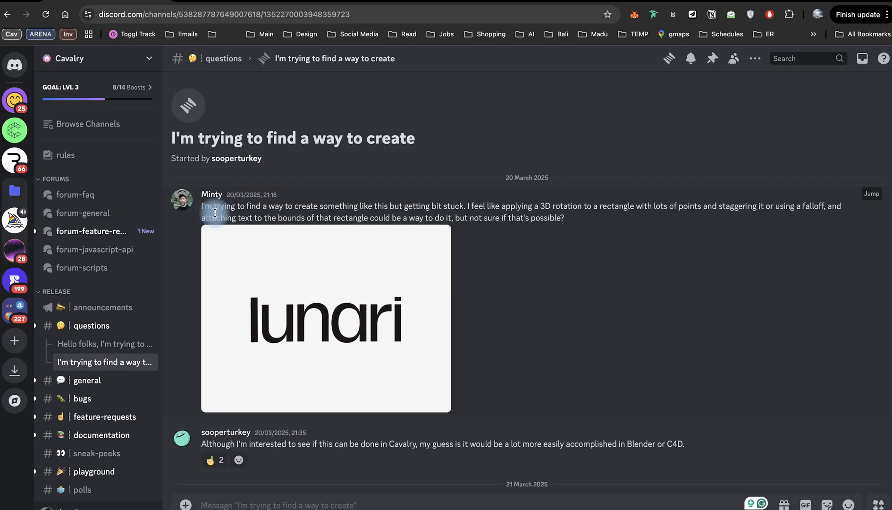
Scroll the Discord thread to the Rotation demo video and play it briefly.
scroll("down", 3)
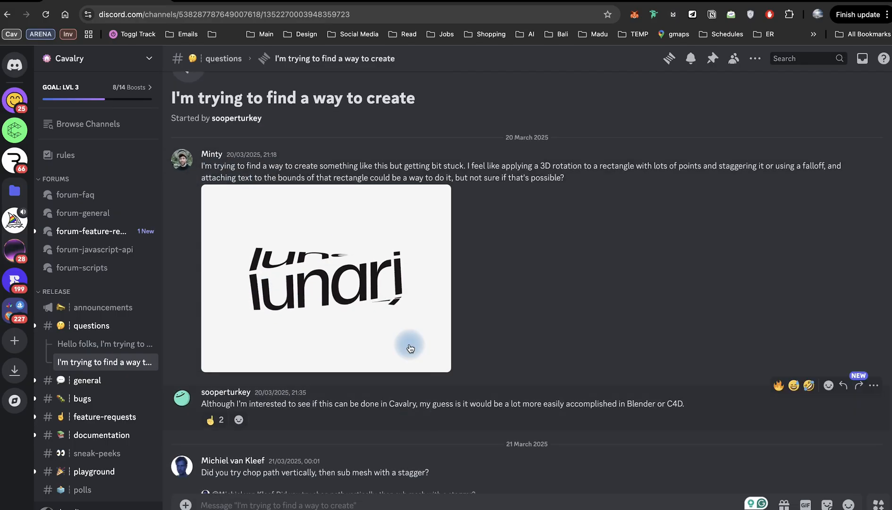
scroll("down", 3)
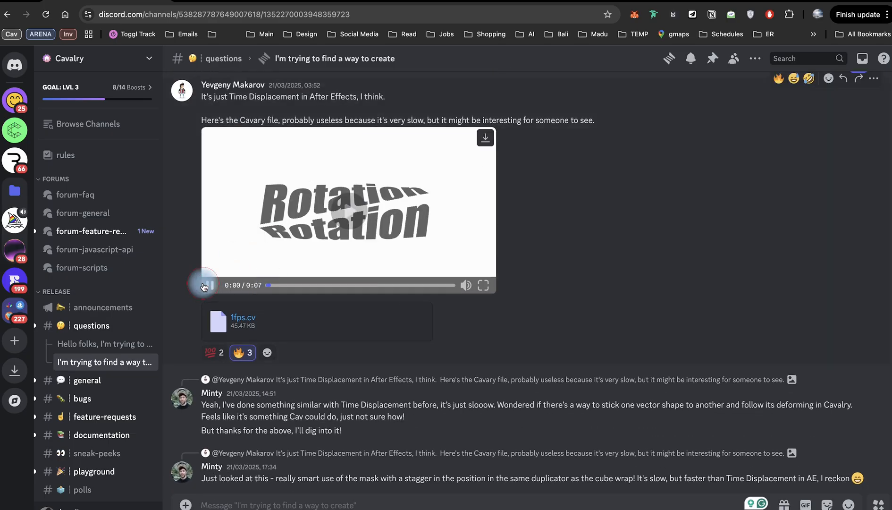
left_click(203, 285)
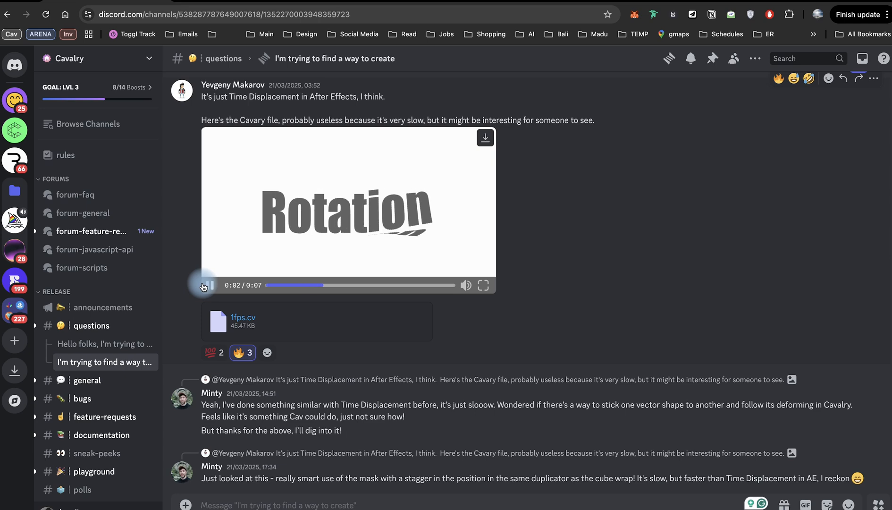
left_click(203, 285)
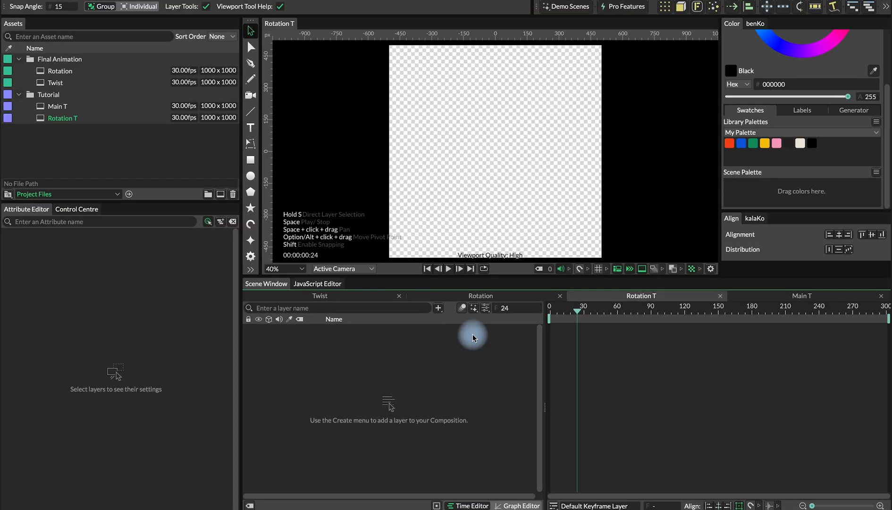
mouse_move(609, 330)
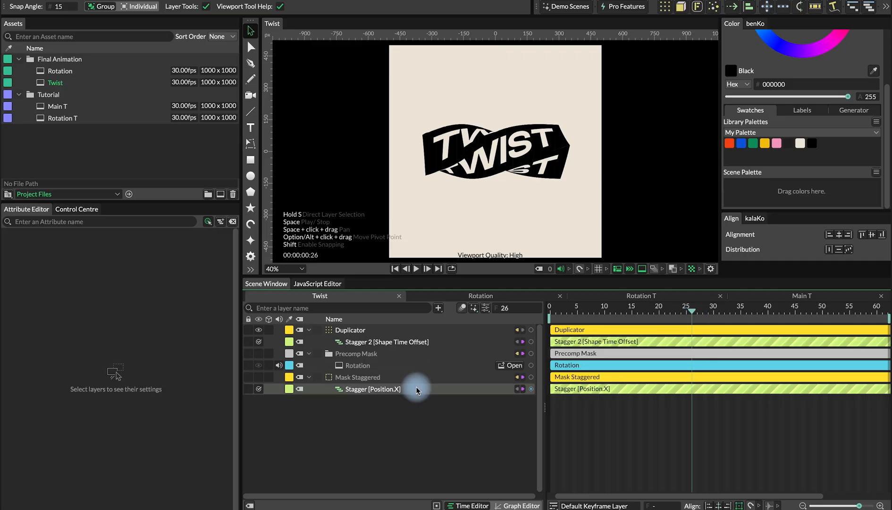
mouse_move(372, 389)
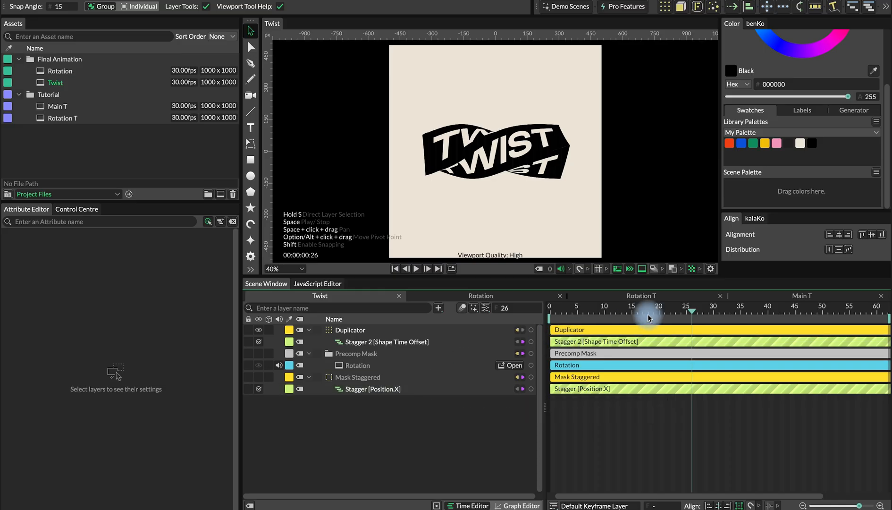
Compare the empty Rotation T with the finished Rotation composition, scrubbing the box tilt, then return to Twist.
left_click(641, 296)
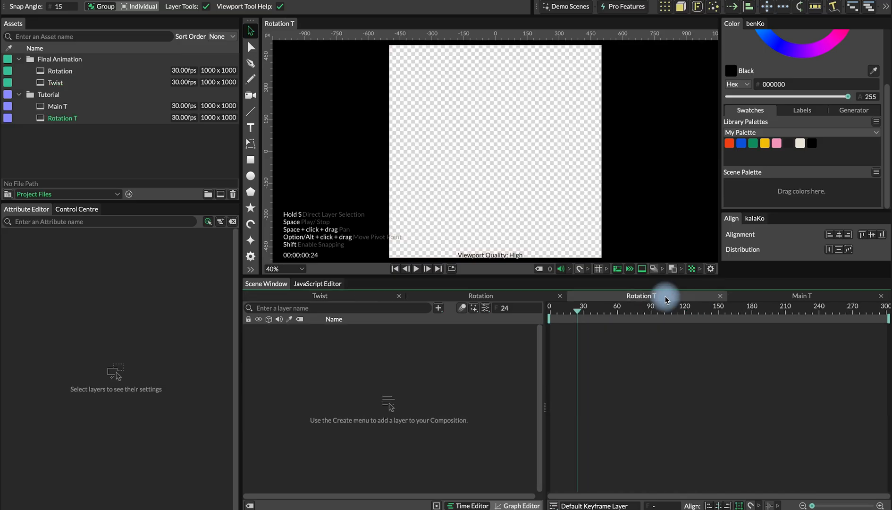
left_click(481, 295)
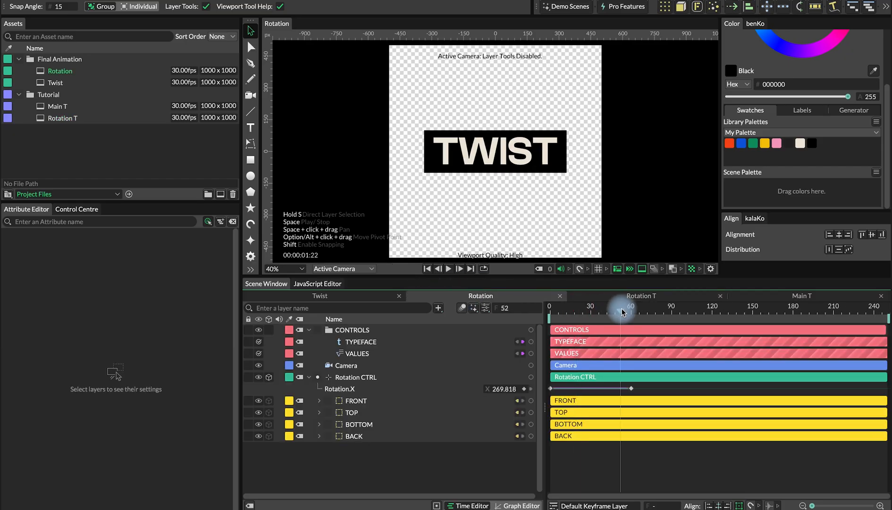
left_click_drag(623, 312, 600, 312)
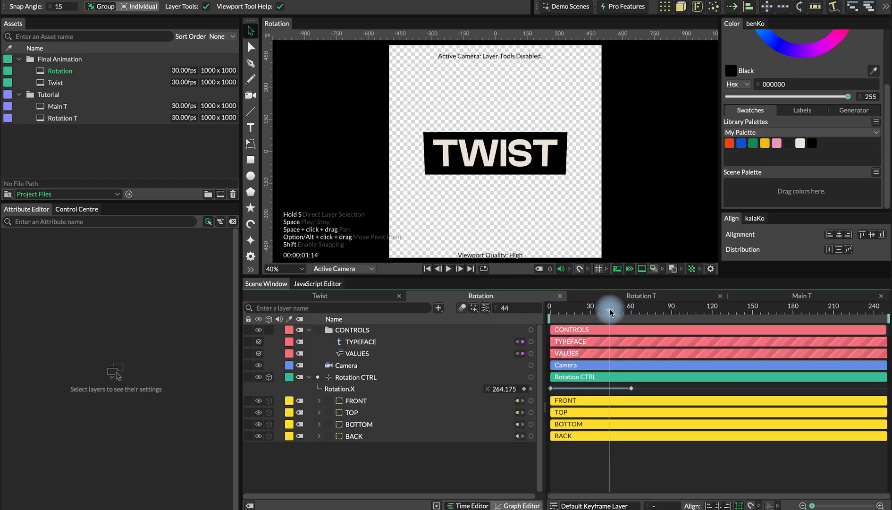
left_click_drag(609, 312, 591, 313)
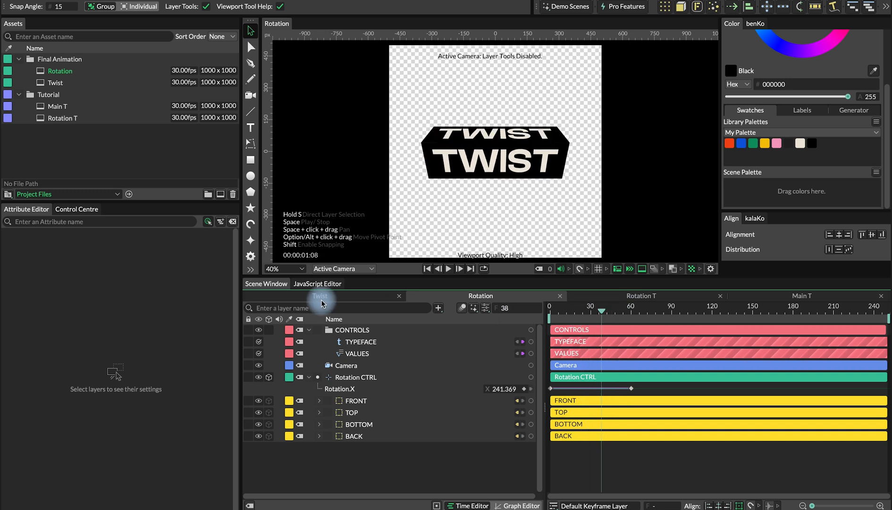
left_click(320, 296)
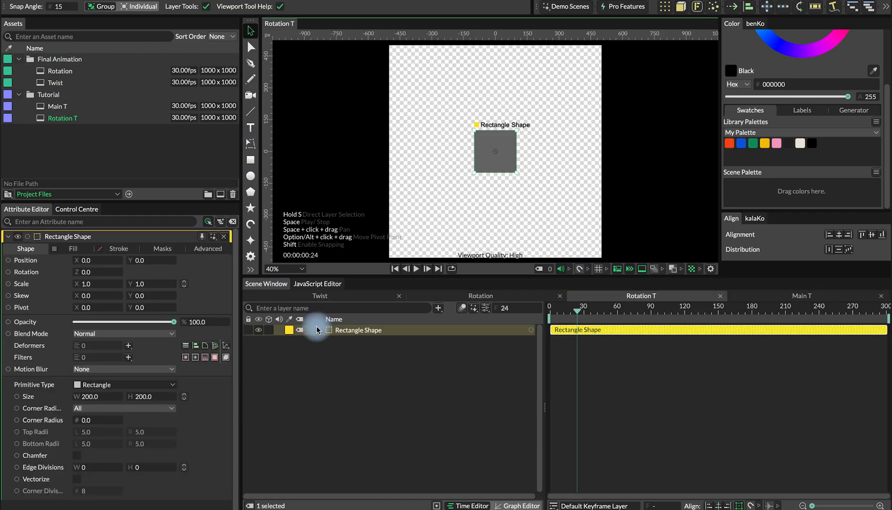
Add a TWIST text shape on the rectangle in Clash Display Semibold at size 170.
left_click(91, 395)
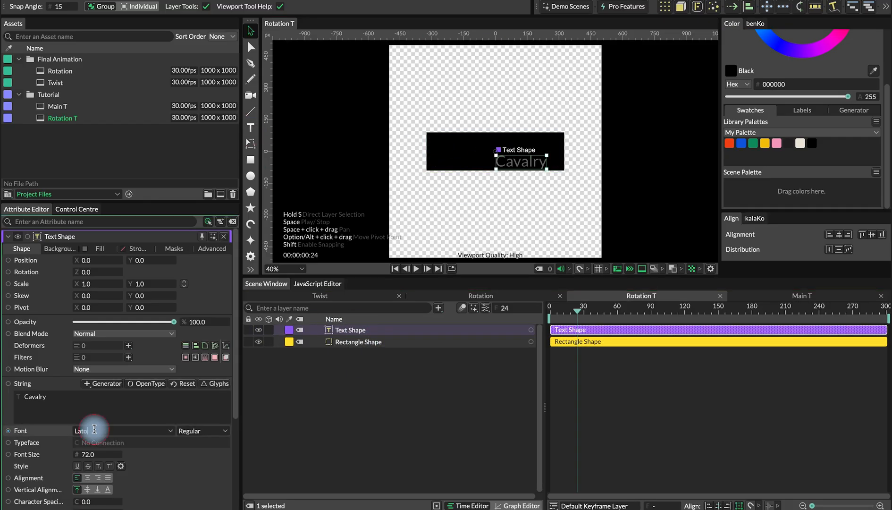
type("TWIST")
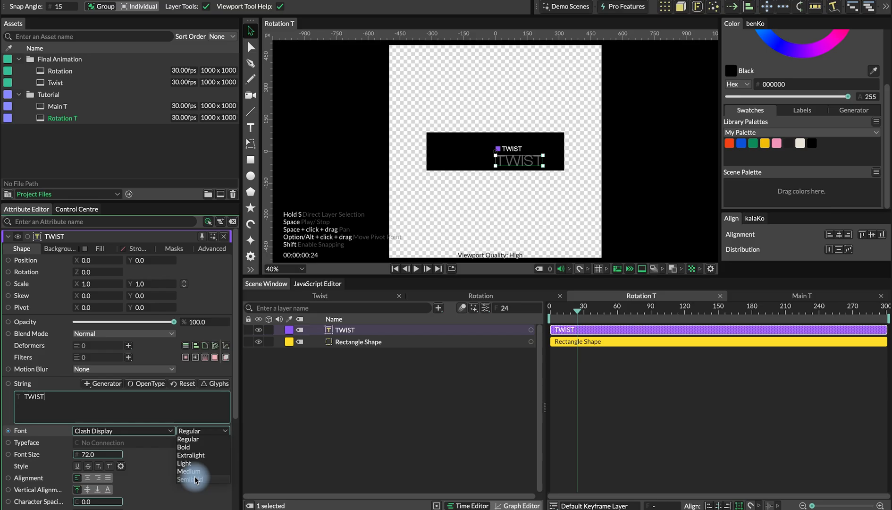
left_click(190, 479)
type("170")
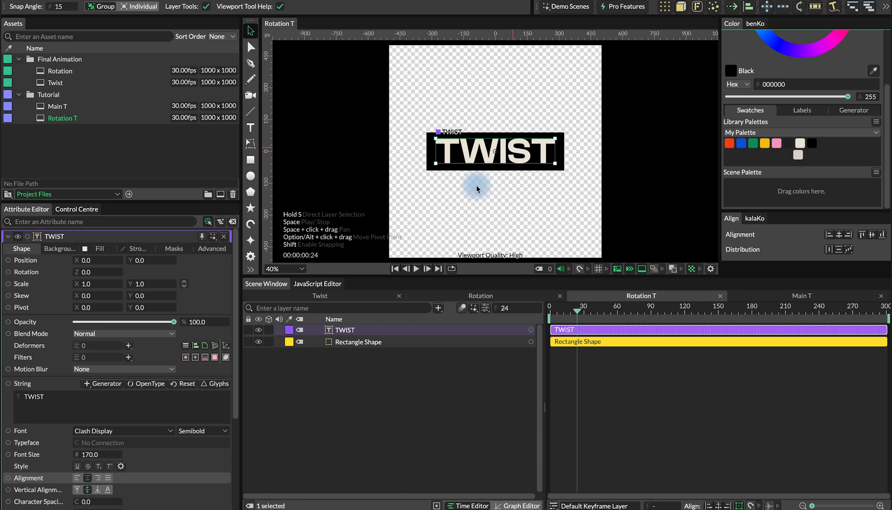
left_click_drag(356, 329, 356, 341)
type("came")
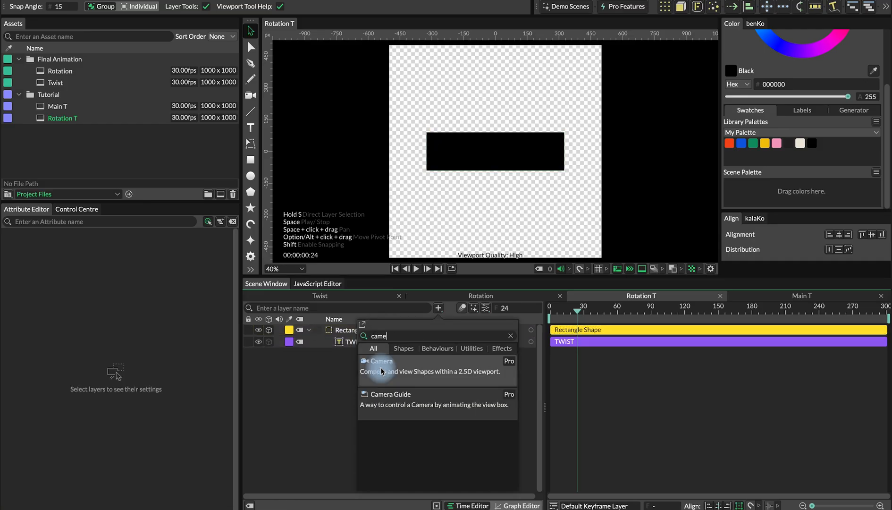
Add a Camera to Rotation T and adjust the nested TWIST text's Z position.
left_click(381, 360)
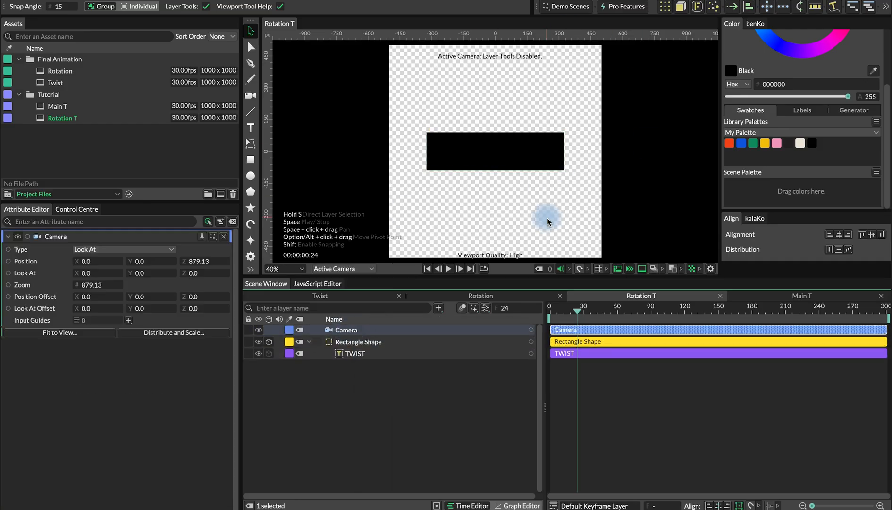
left_click(356, 353)
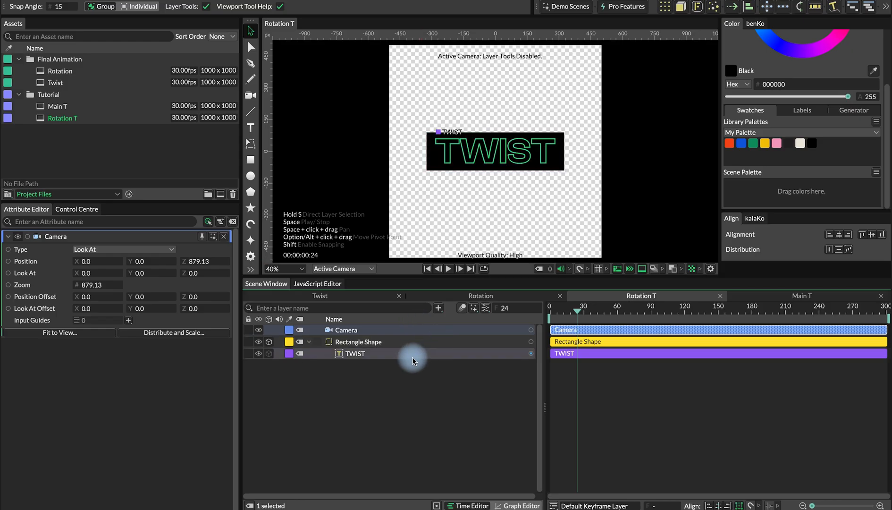
left_click(354, 353)
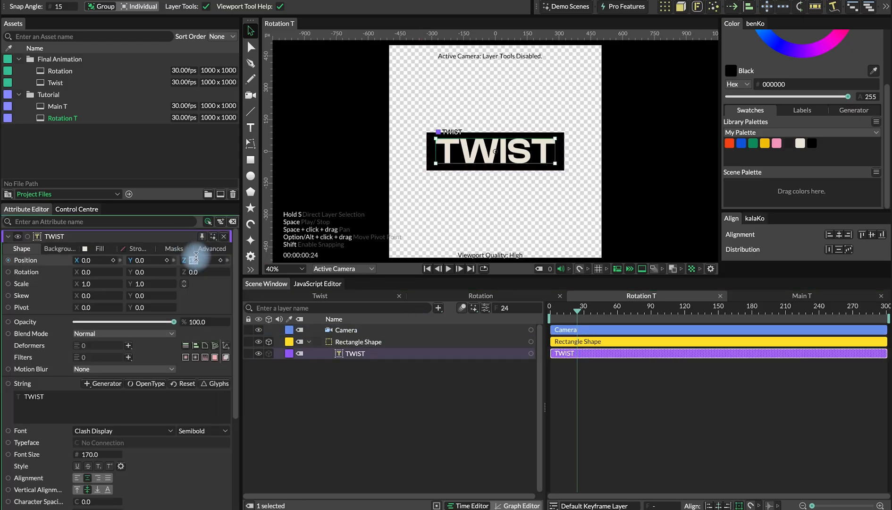
left_click(358, 342)
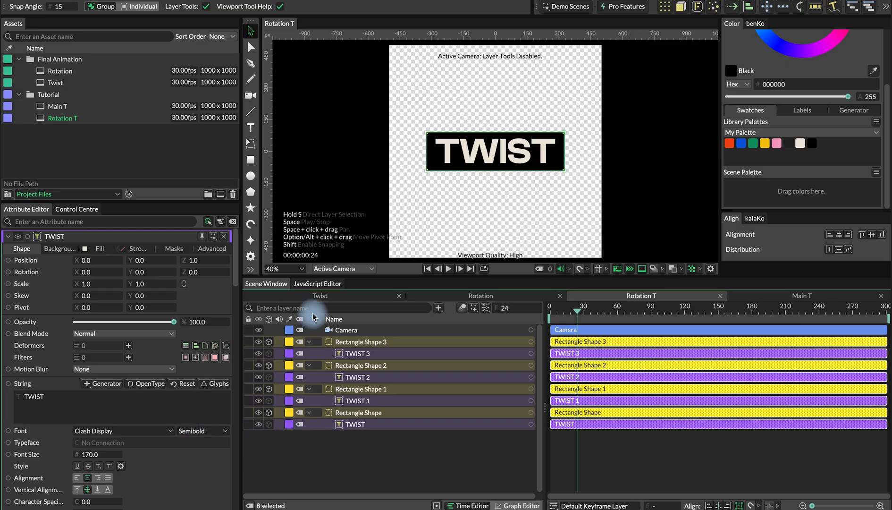
mouse_move(395, 449)
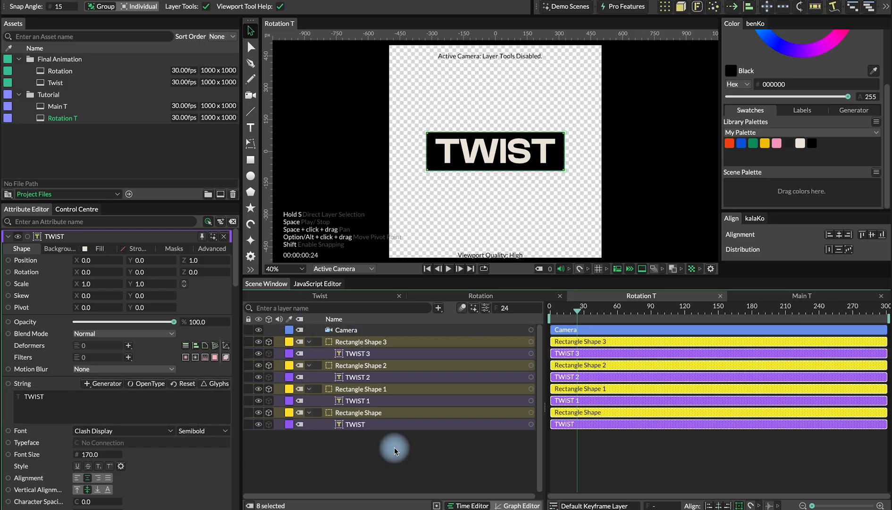
Check the TWIST 3 text layer and widen Rectangle Shape 1 to 650 by 180.
left_click(393, 449)
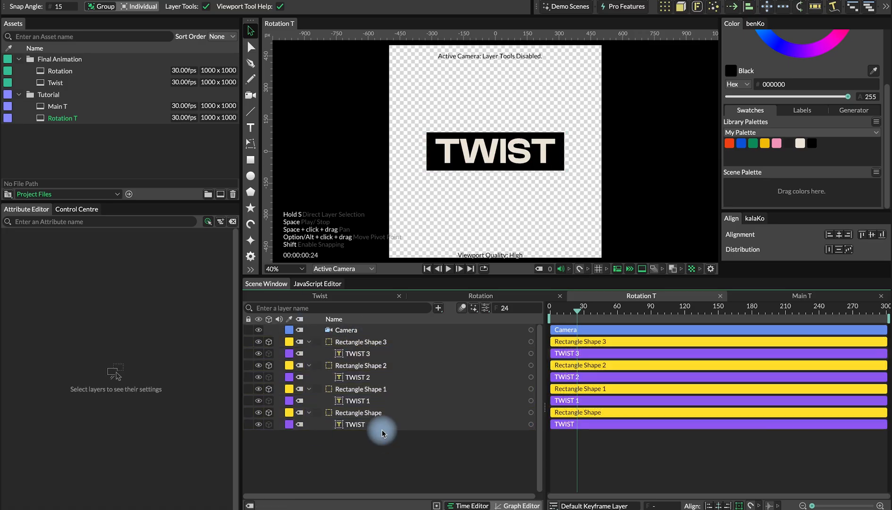
left_click(355, 353)
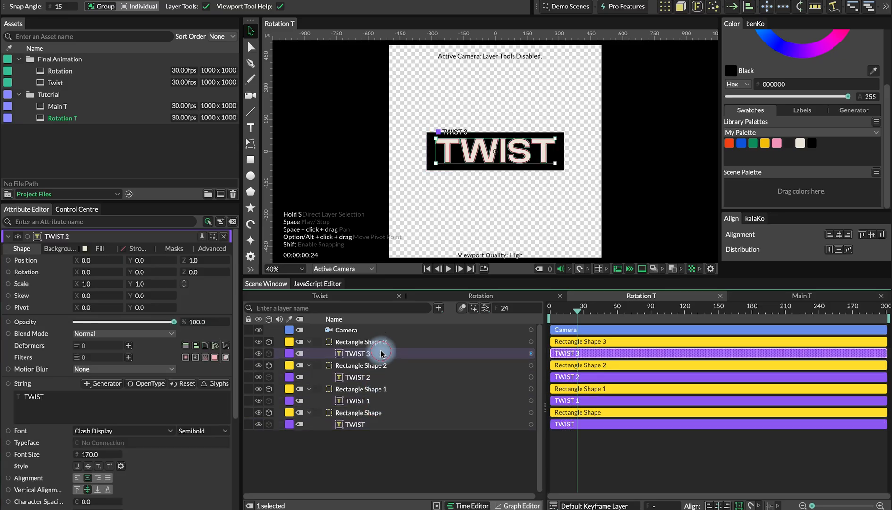
left_click(357, 423)
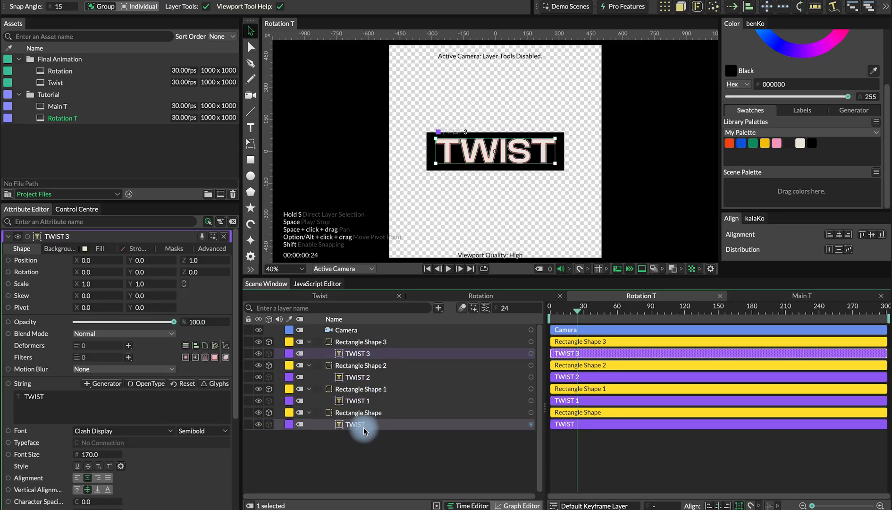
mouse_move(364, 431)
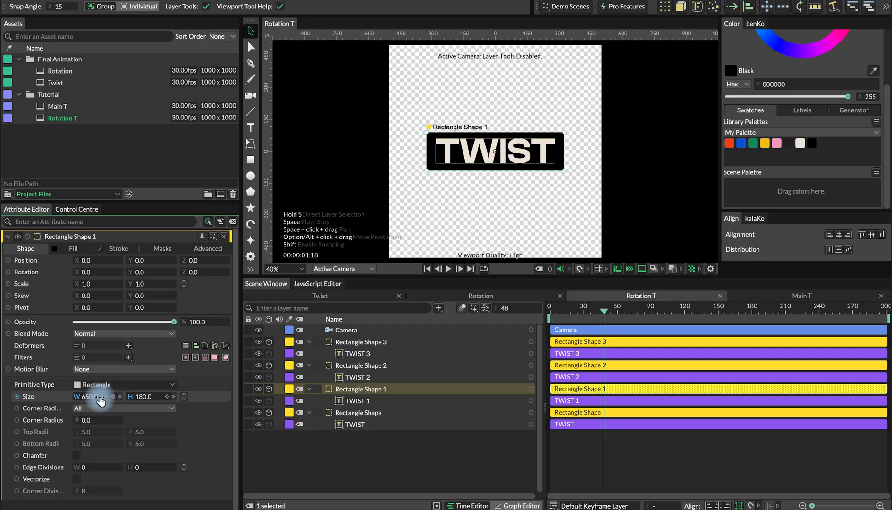
left_click(360, 365)
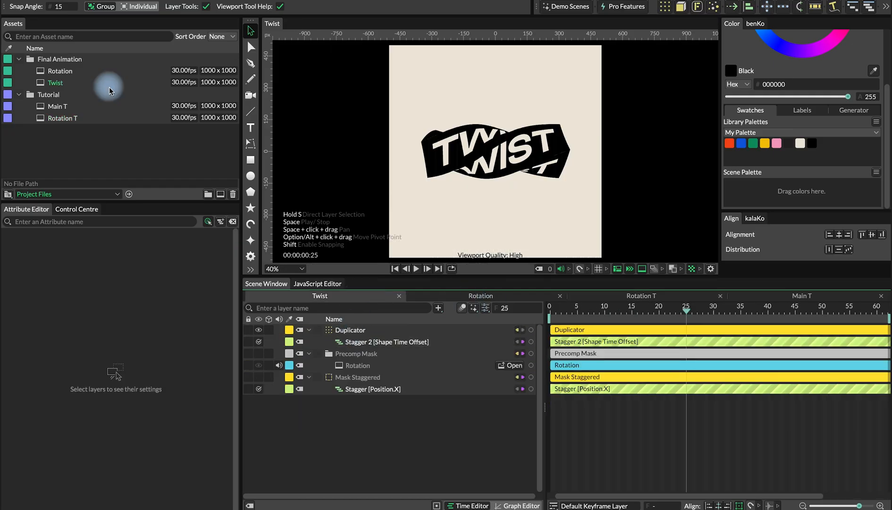
Inspect the VALUES layer in the reference Rotation composition, then return to Rotation T's Rectangle Shape 3.
left_click(59, 71)
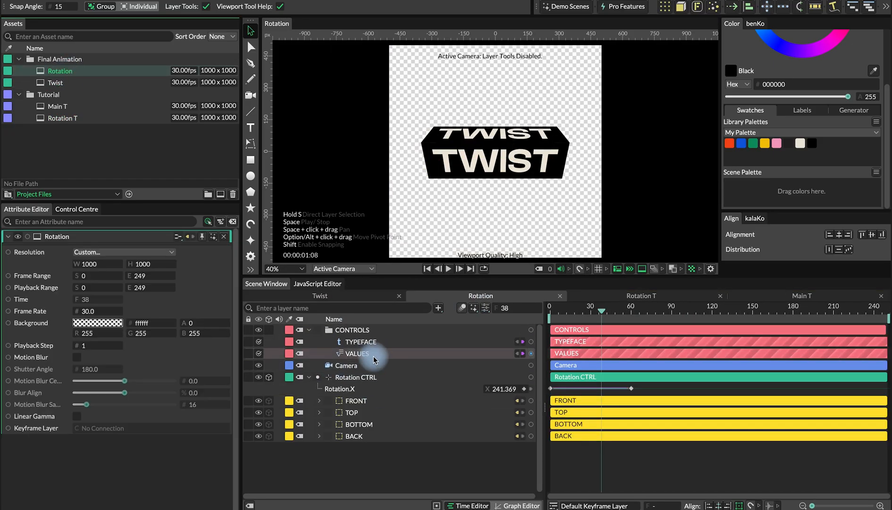
left_click(356, 353)
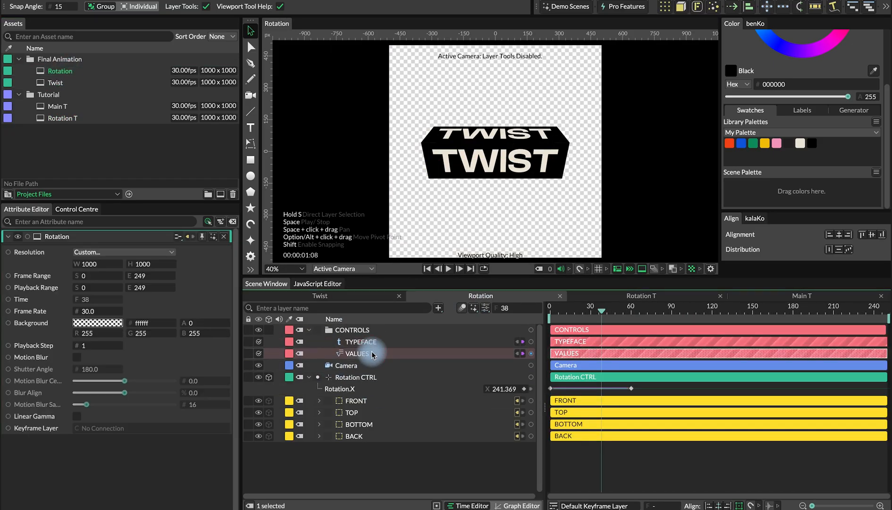
left_click(357, 353)
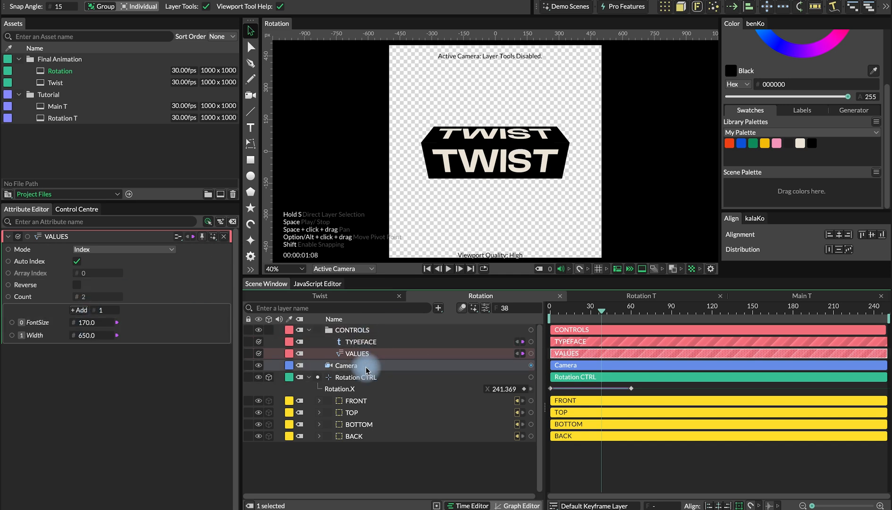
left_click(357, 342)
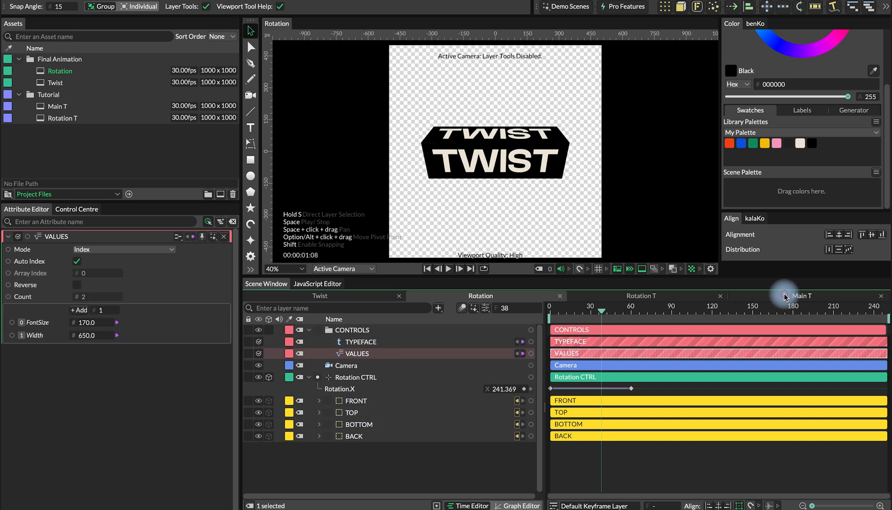
left_click(641, 295)
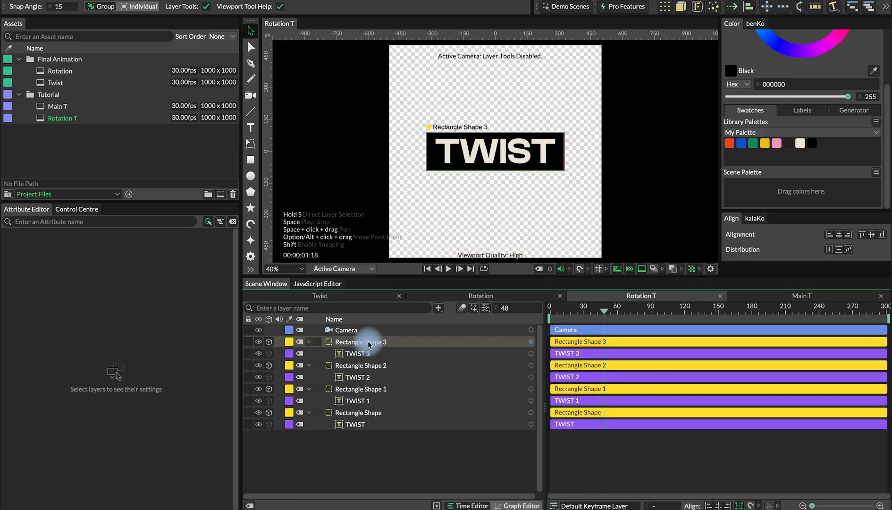
left_click(360, 341)
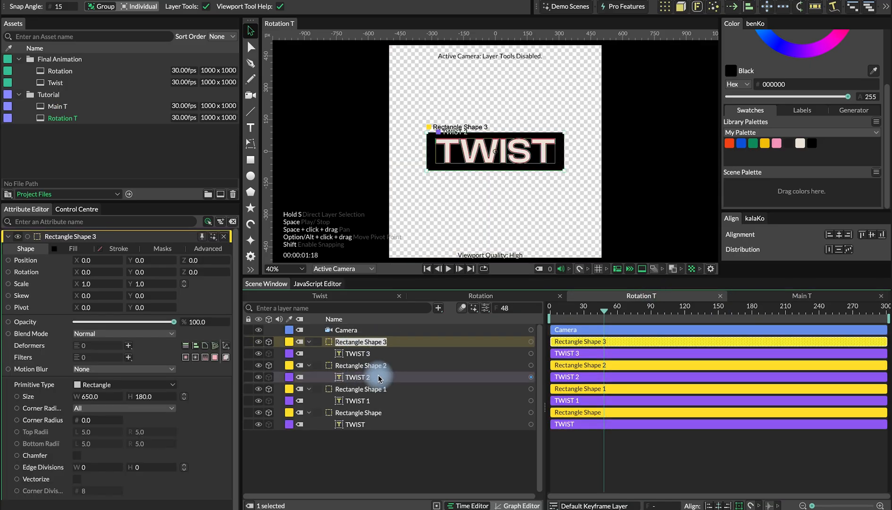
mouse_move(404, 354)
type("FRONT")
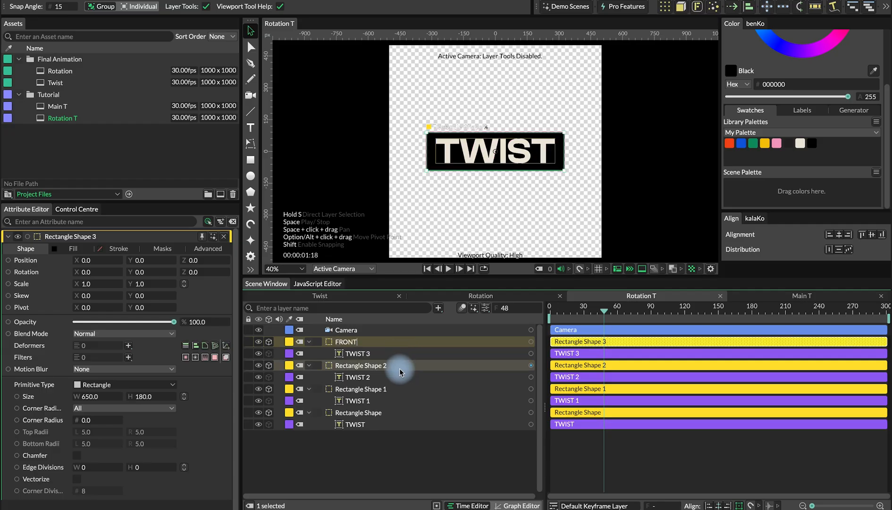
Name the faces FRONT, TOP, BOTTOM, BACK and offset each 90 with X rotations 90, 90 and -180.
left_click(360, 365)
type("TOP")
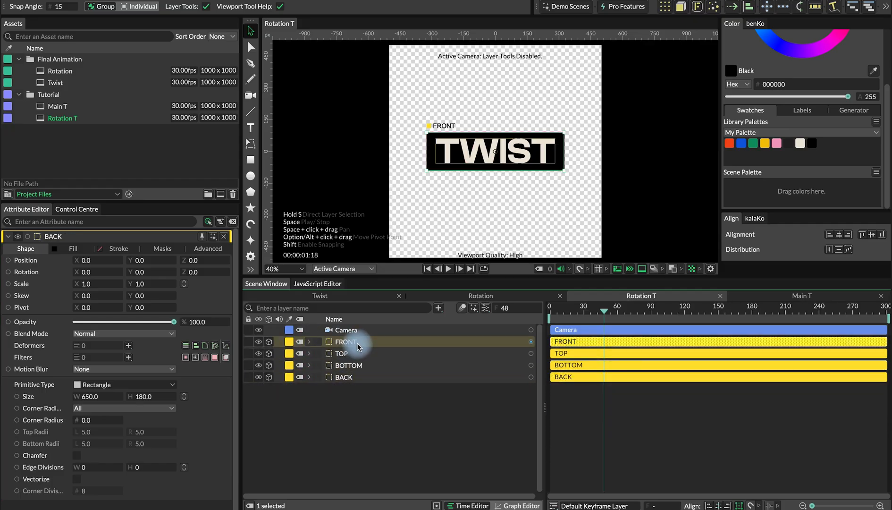
left_click(345, 342)
type("90")
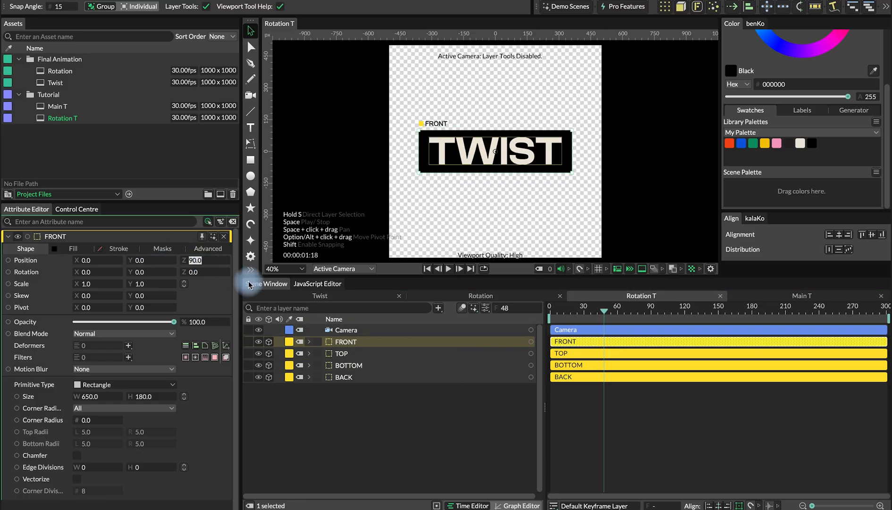
left_click(341, 353)
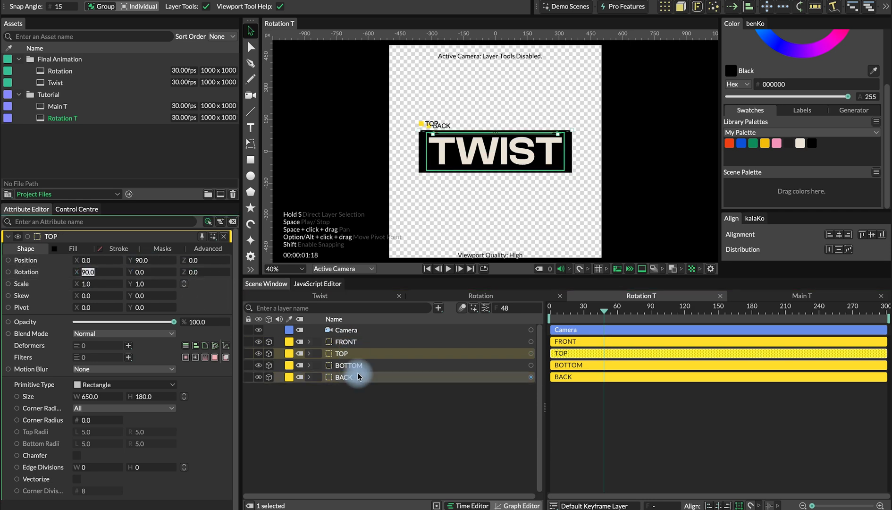
left_click(348, 365)
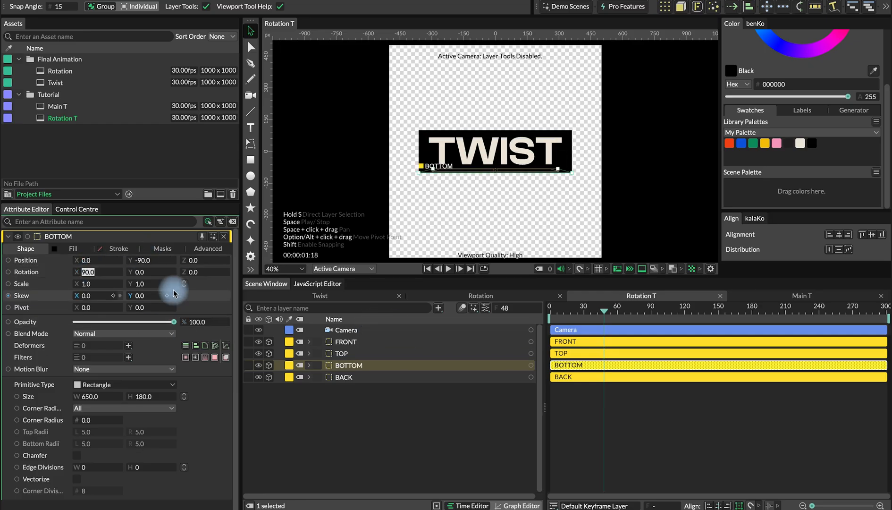
left_click(344, 376)
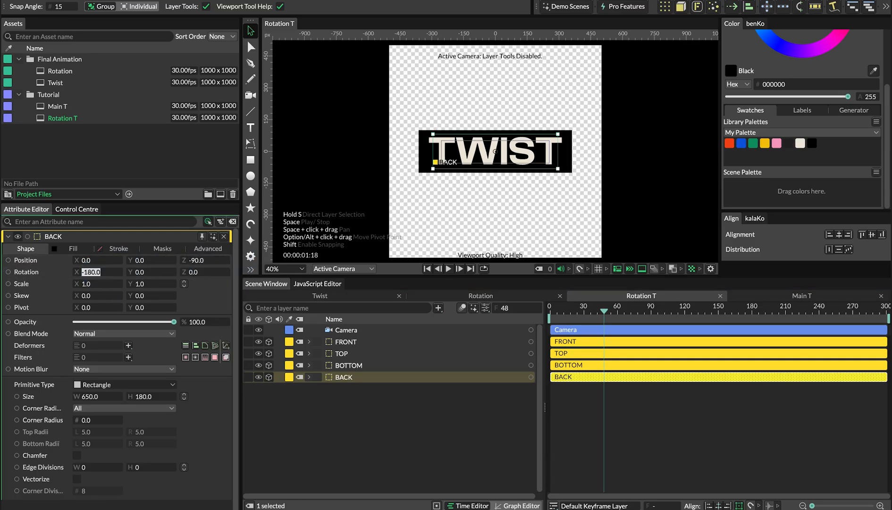
left_click(438, 308)
type("null")
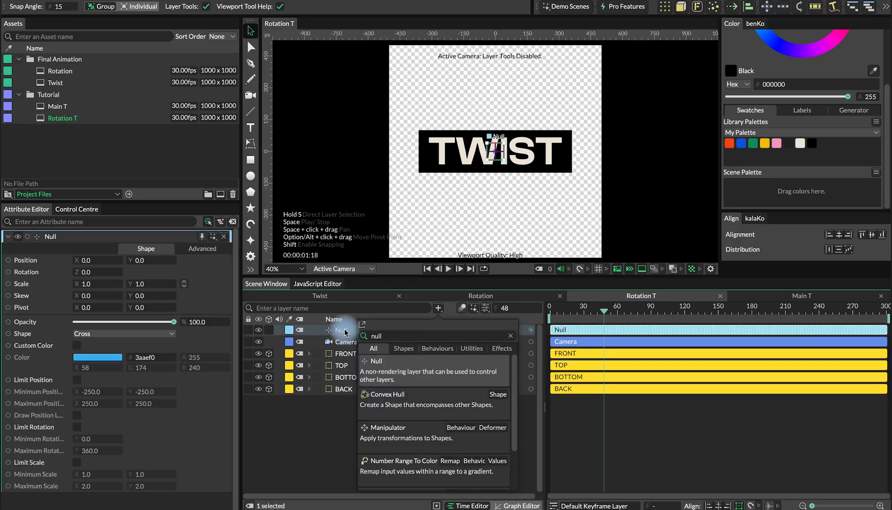
Add a Null, parent the four faces under it and test spinning the box via its Rotation X.
left_click(344, 389)
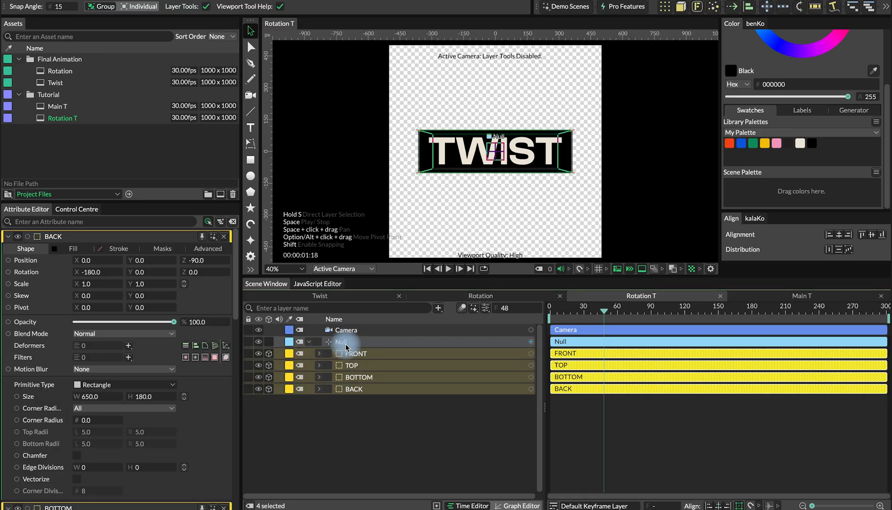
left_click(342, 342)
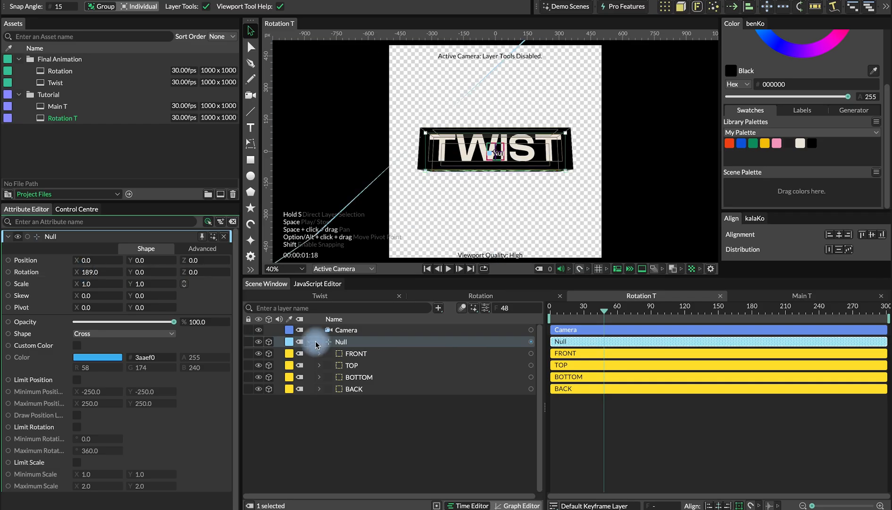
left_click(353, 389)
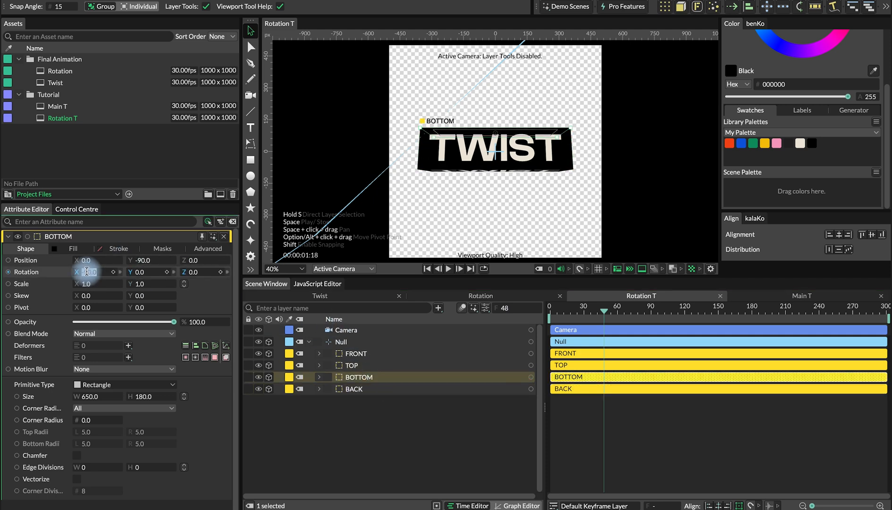
left_click(342, 342)
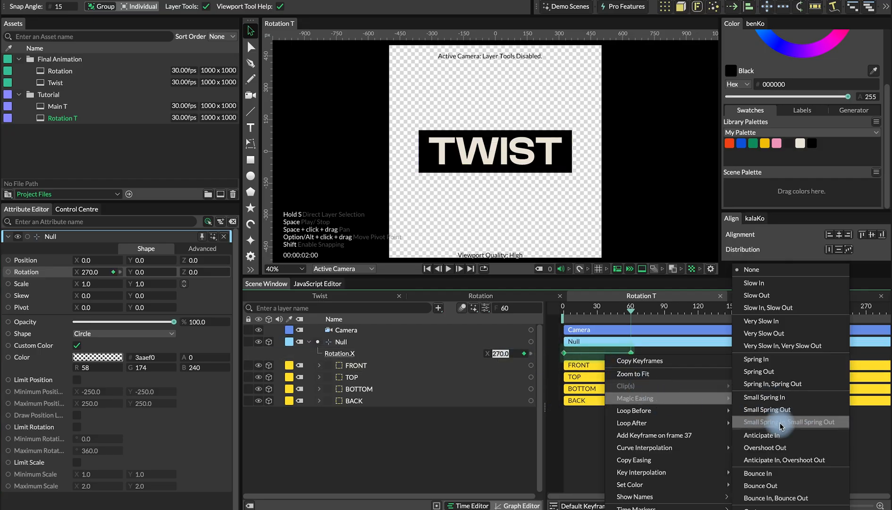
Ease the Null's 0 to 270 X-rotation keyframes with Small Spring In and Out.
left_click(791, 422)
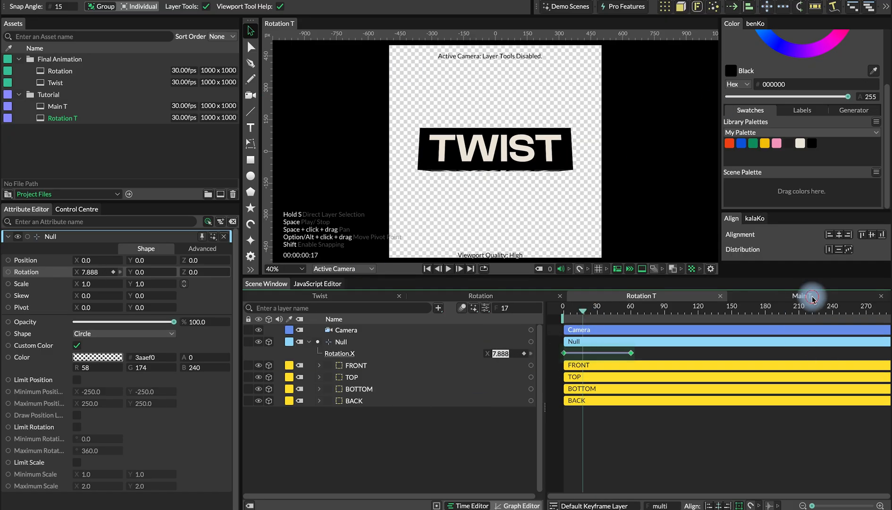
Switch to the Main T composition and select its Group layer holding the TWIST box.
left_click(56, 106)
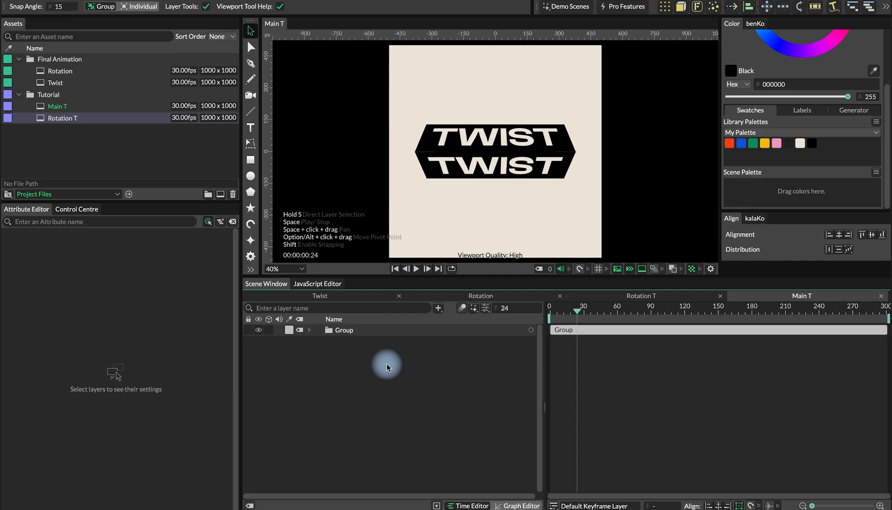
left_click(343, 331)
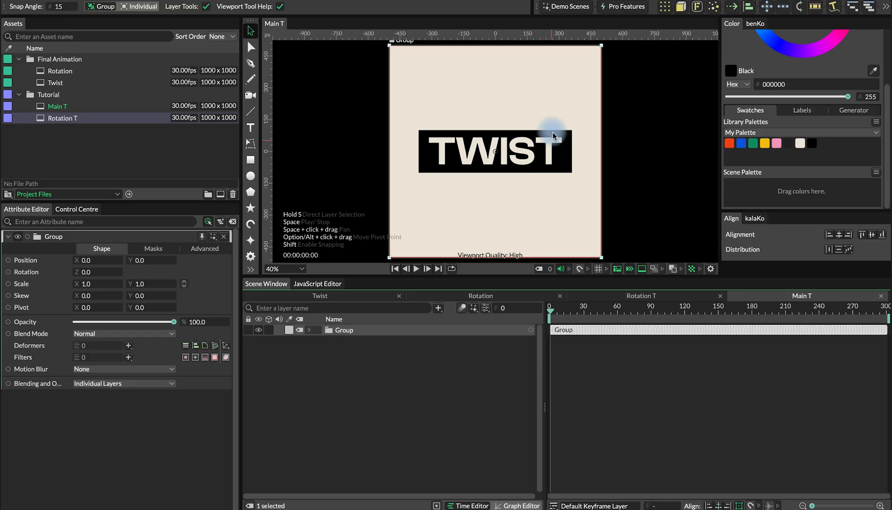
mouse_move(250, 159)
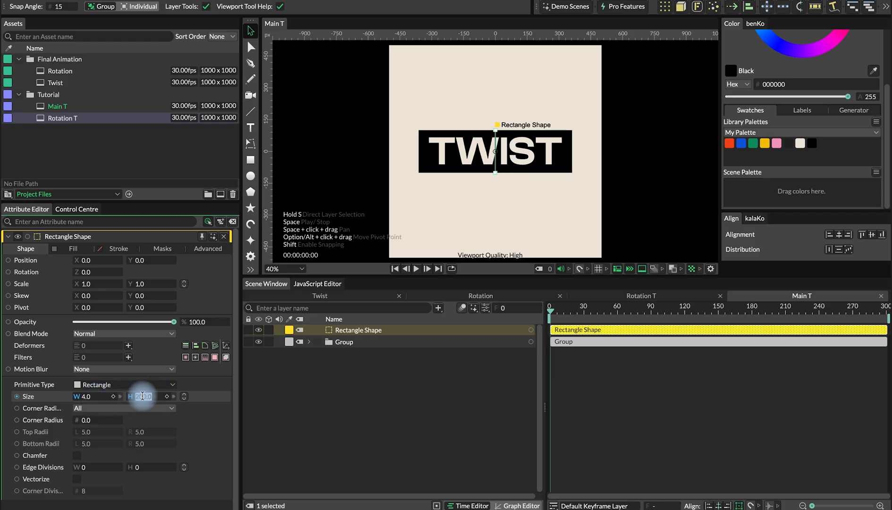
Give MASK height 500 and apply it as the Group's alpha matte with normal anti-aliased clipping.
type("500.0")
left_click(375, 329)
type("MASK")
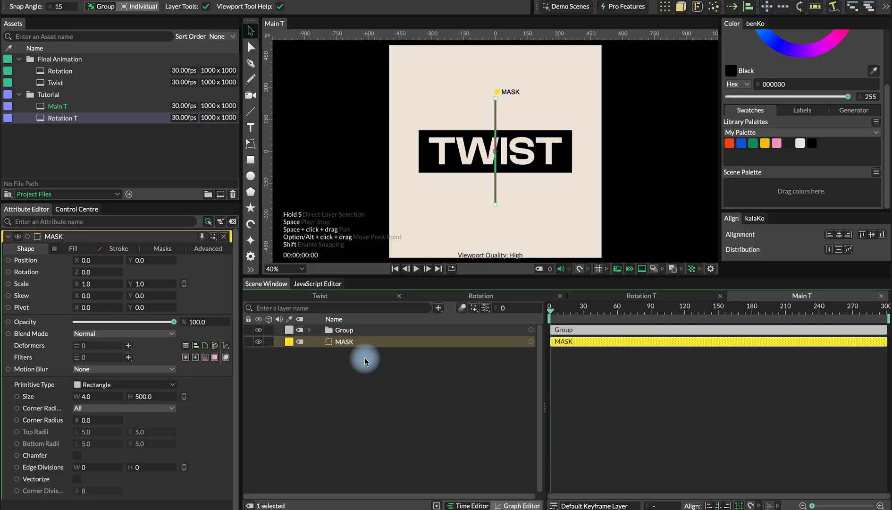
left_click(345, 331)
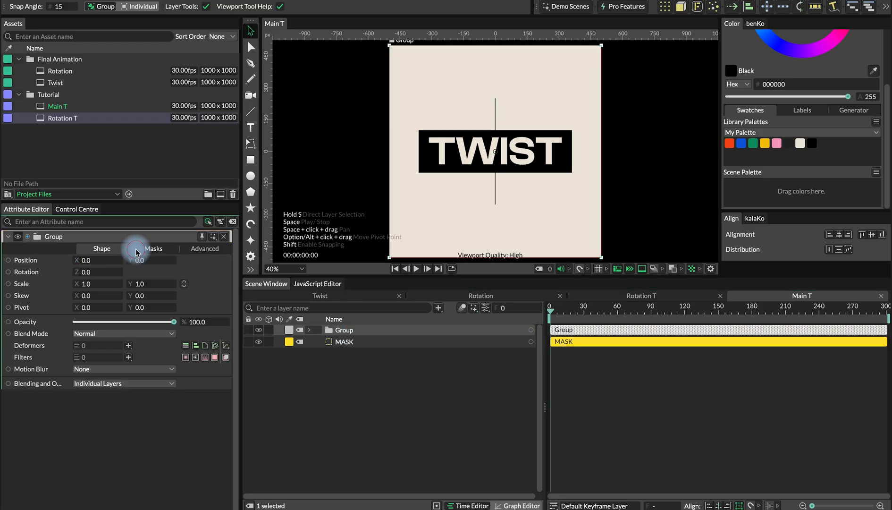
left_click(153, 249)
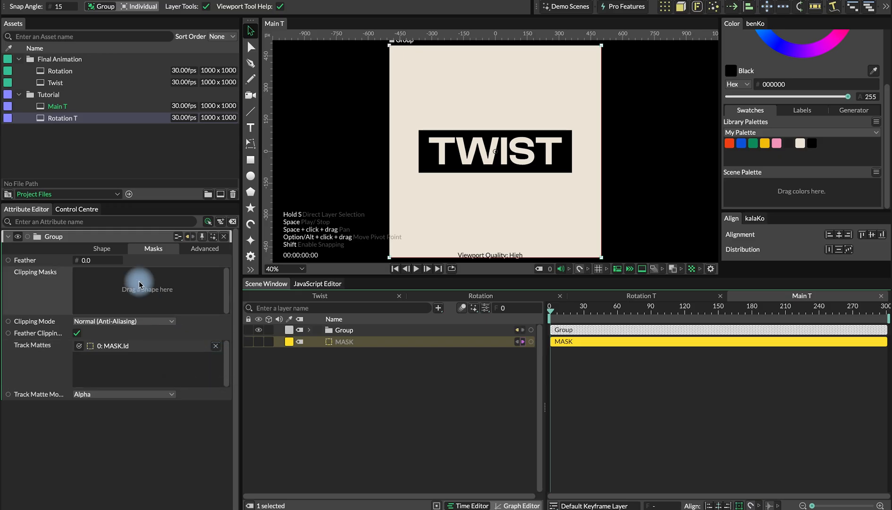
mouse_move(312, 322)
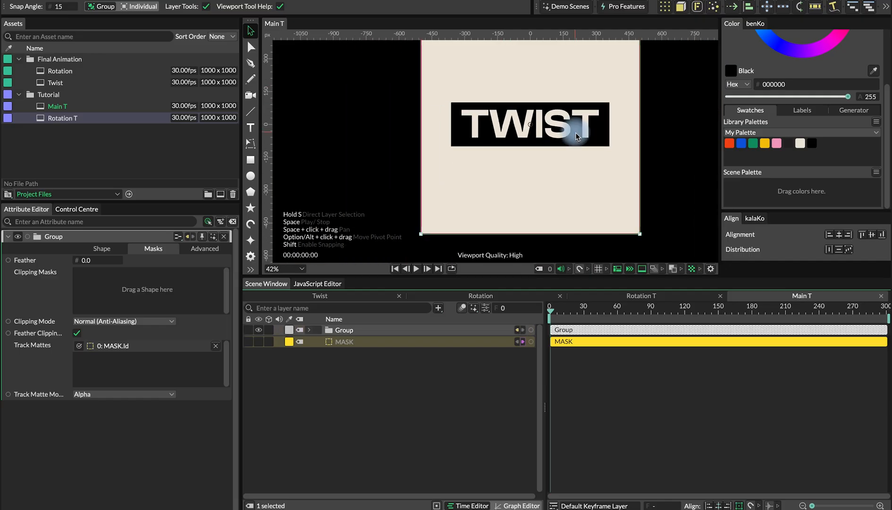
left_click(124, 321)
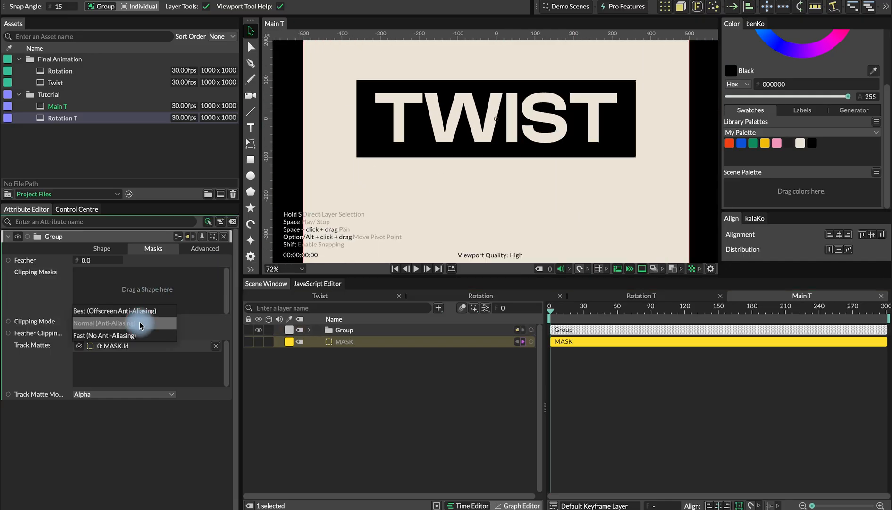
left_click(115, 310)
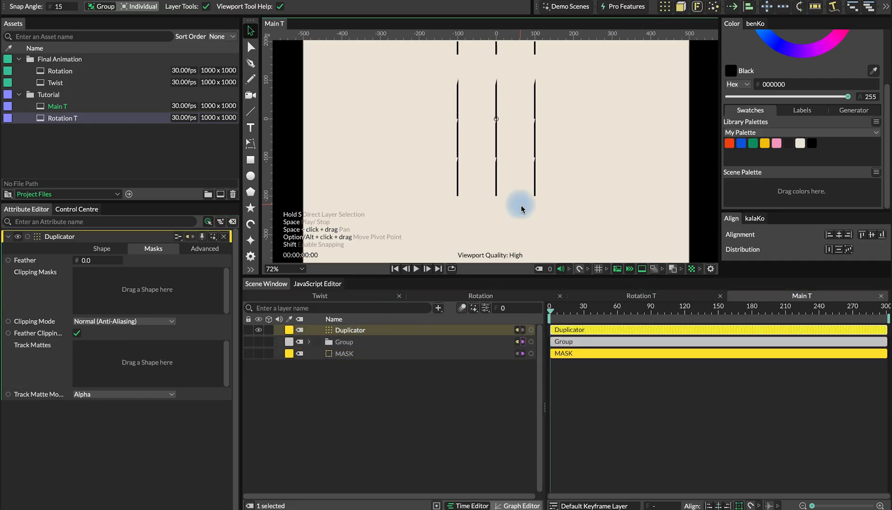
Switch the Duplicator to a Point distribution so all 220 copies stack at one spot, then select MASK.
scroll("down", 3)
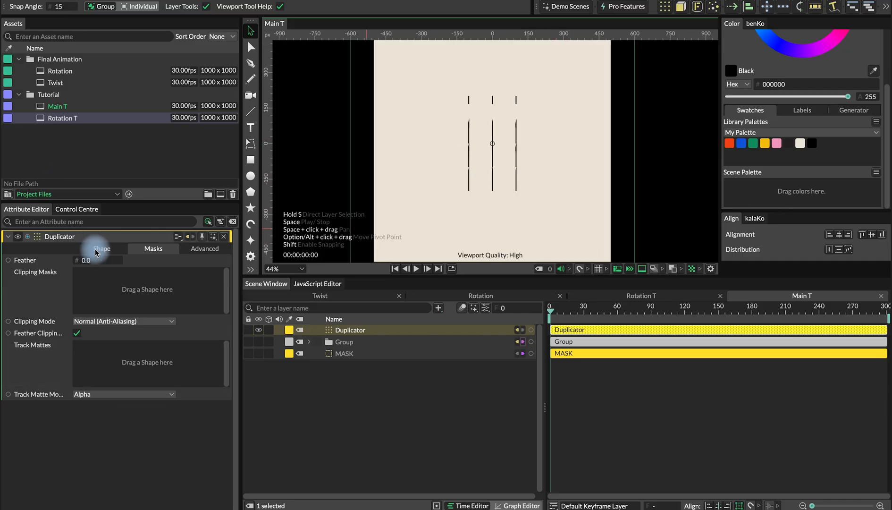
left_click(101, 248)
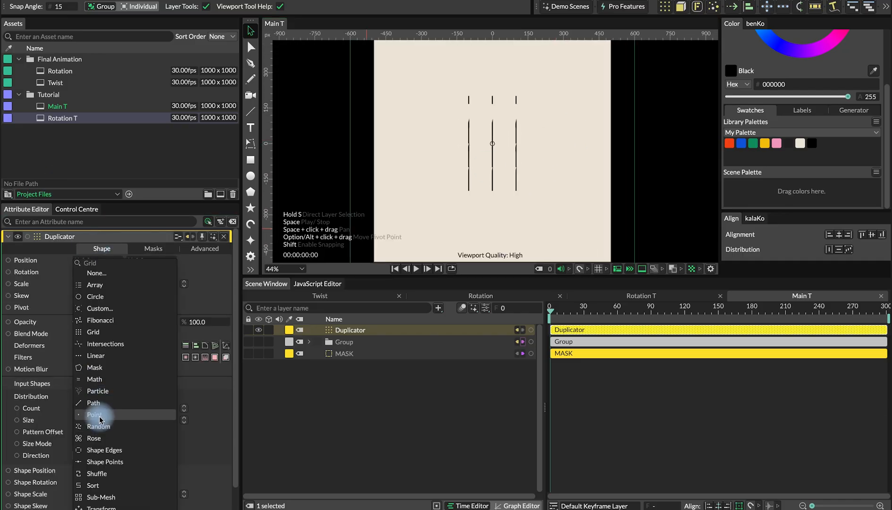
left_click(95, 414)
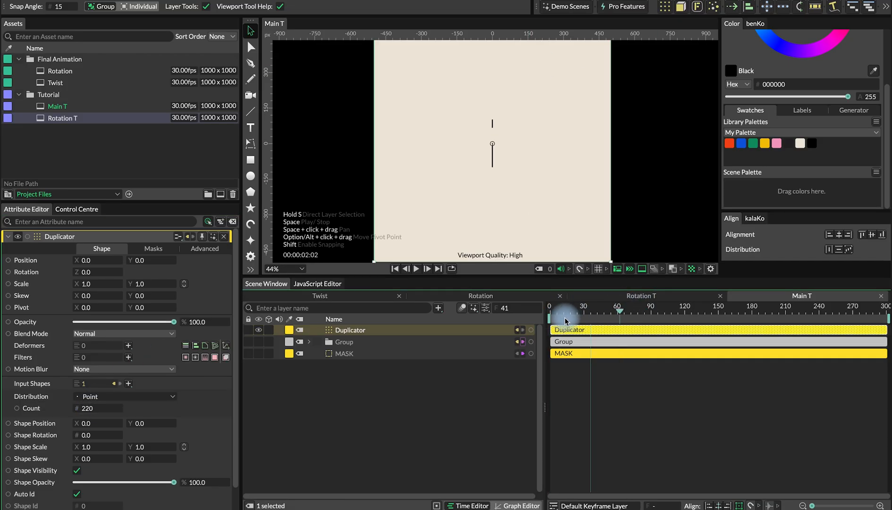
left_click(344, 353)
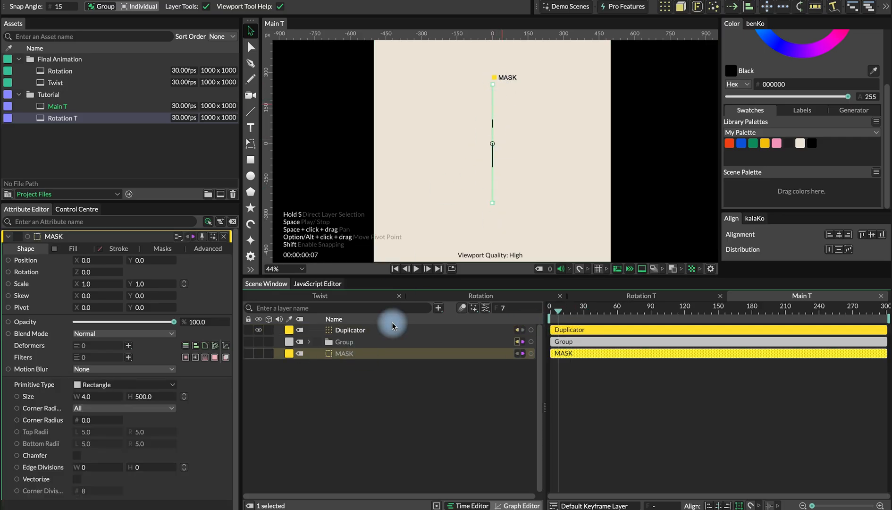
left_click(344, 342)
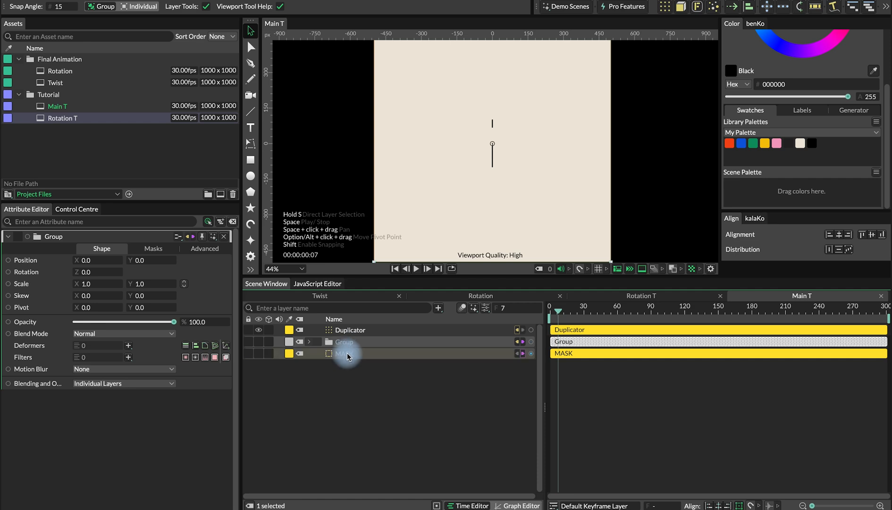
left_click(344, 353)
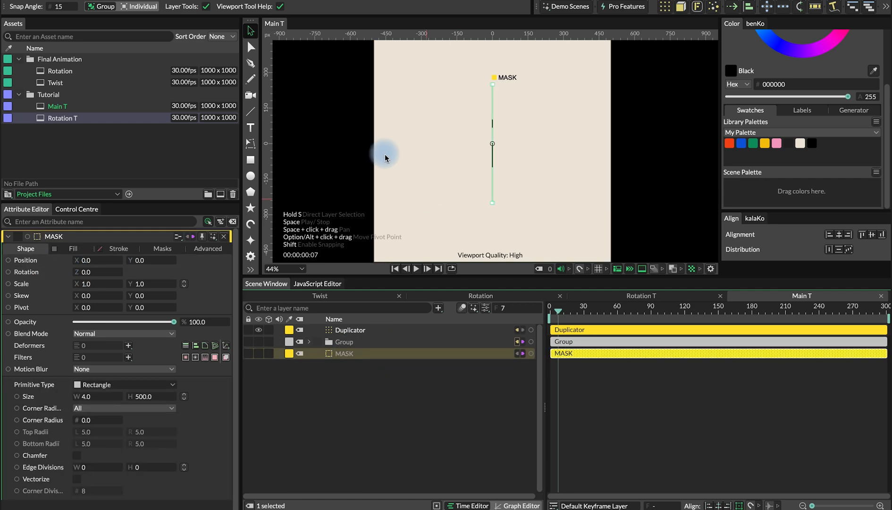
Add a Stagger on MASK's X position running from -400 to 400, then select the Duplicator.
right_click(25, 260)
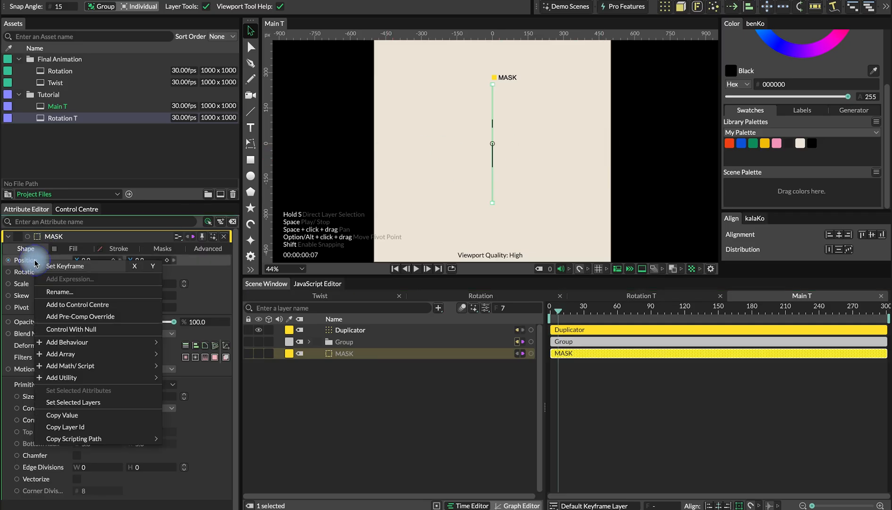
mouse_move(67, 342)
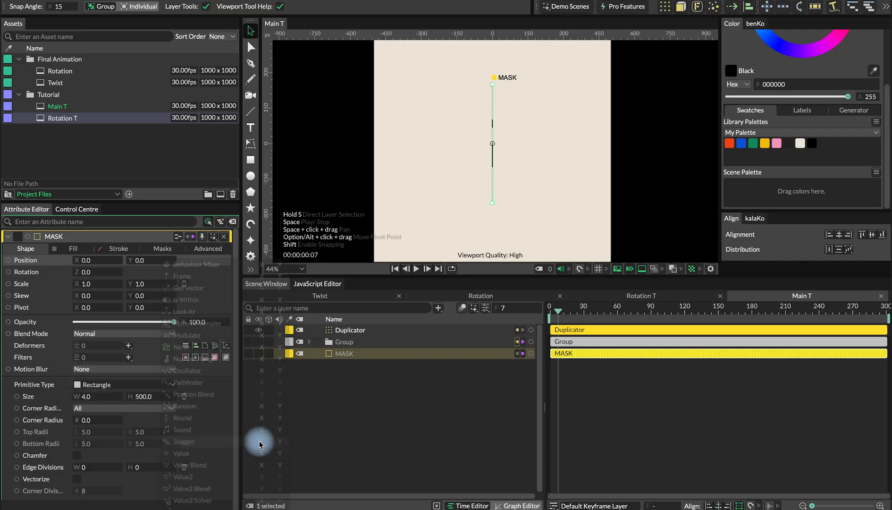
left_click(183, 441)
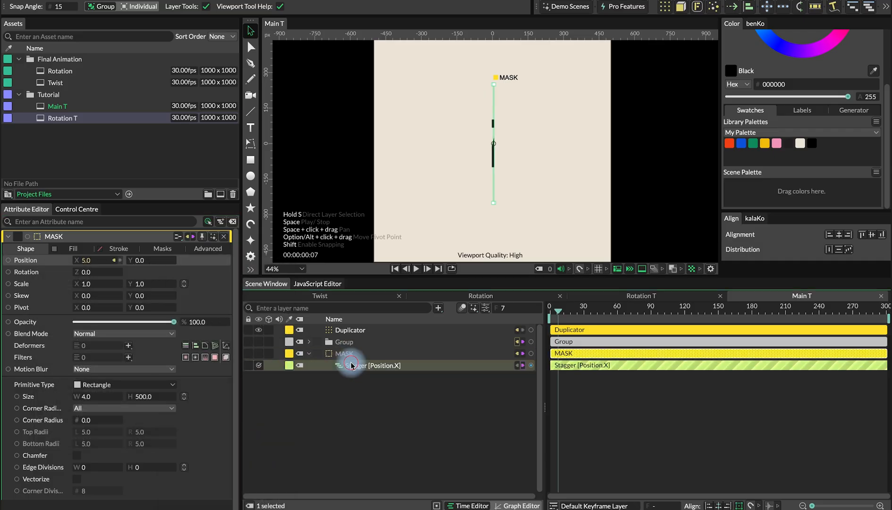
left_click(373, 366)
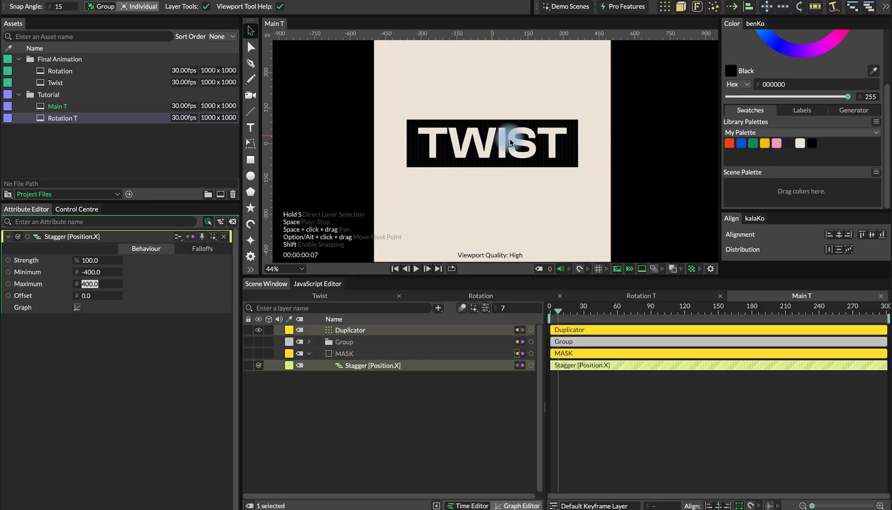
mouse_move(471, 167)
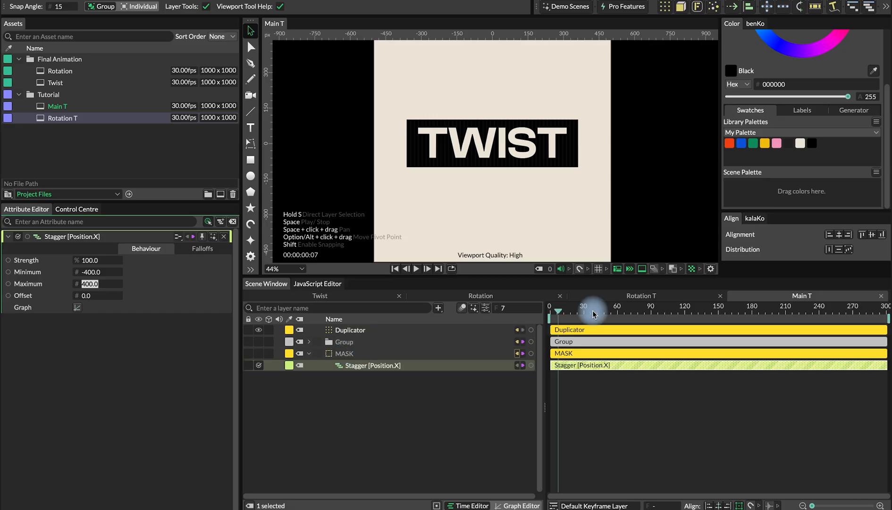
left_click_drag(558, 312, 633, 311)
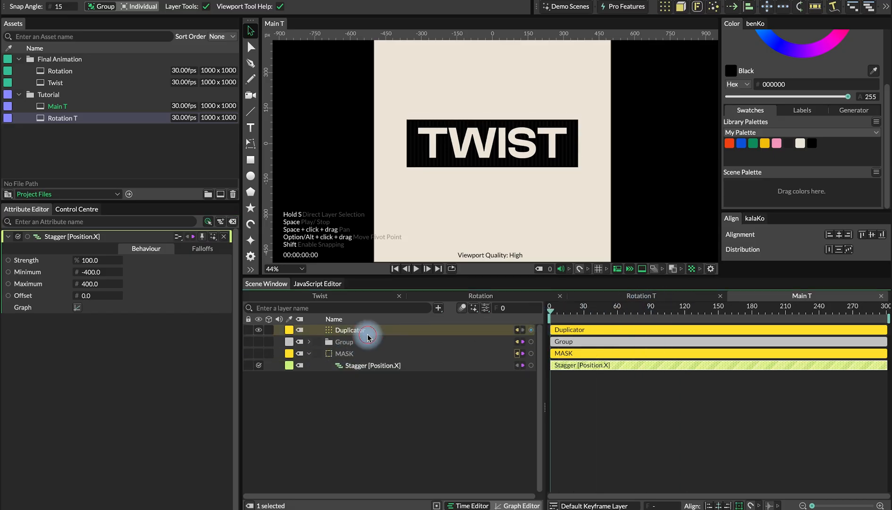
left_click(350, 331)
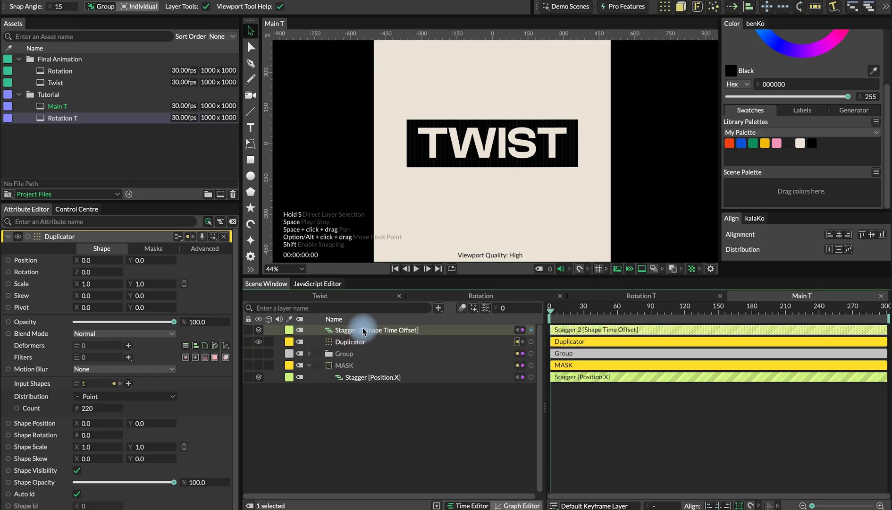
Set the Shape Time Offset Stagger to Minimum 0.0 and Maximum 5.0.
left_click(373, 331)
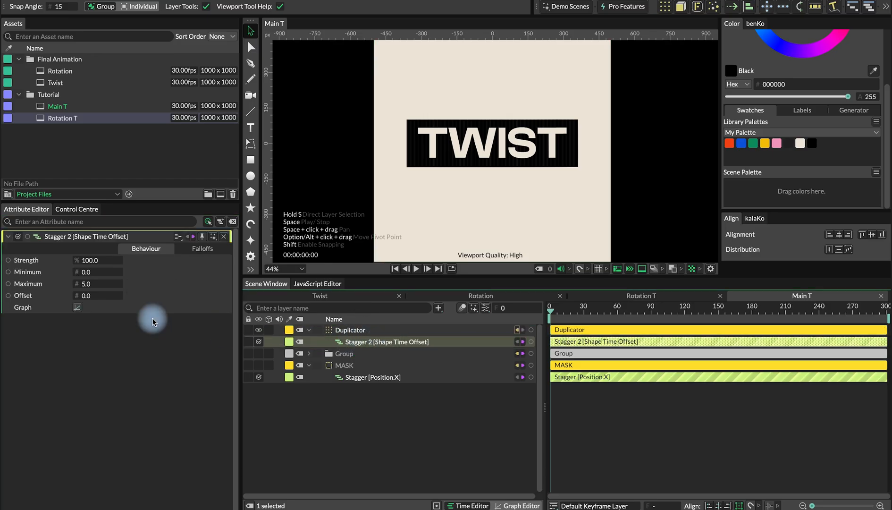
mouse_move(597, 309)
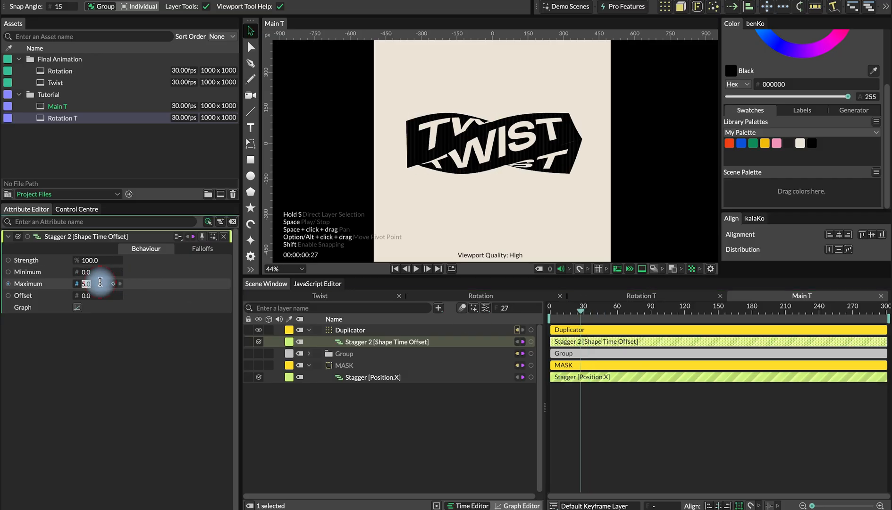
type("0.0")
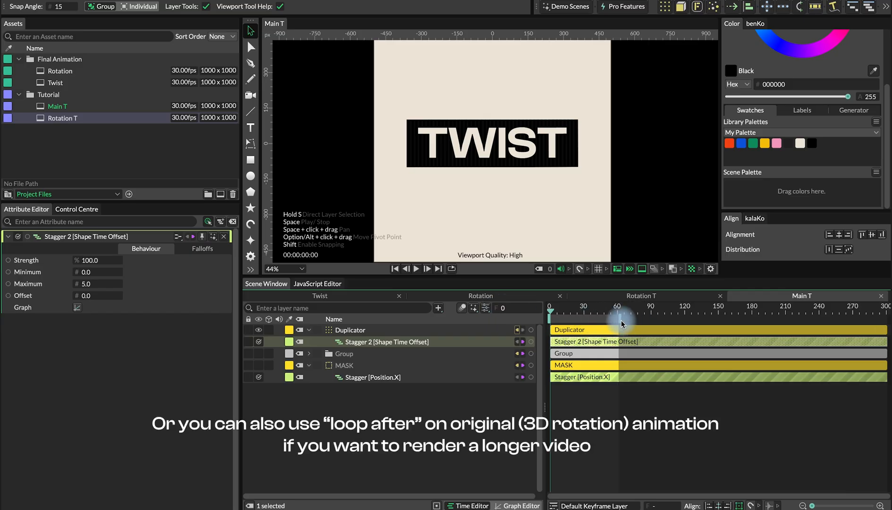
End the playback range at frame 60 and play, then stop, the twisting animation.
left_click(416, 268)
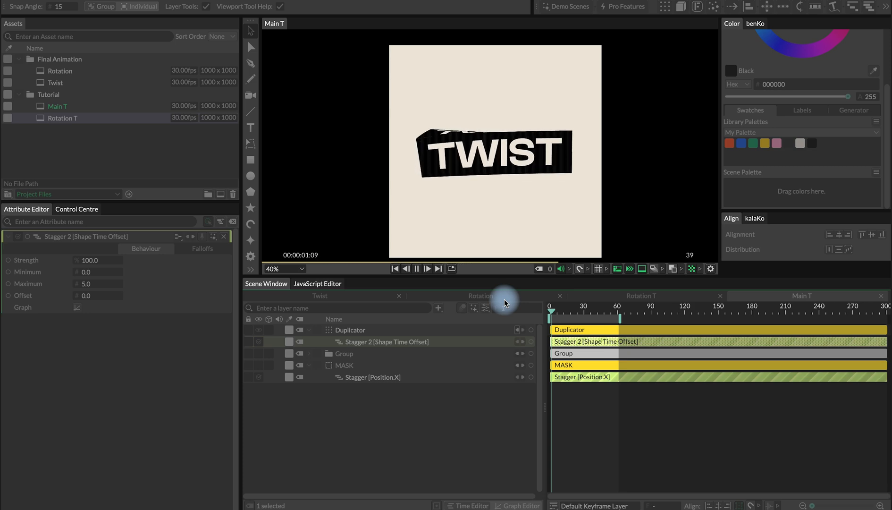
left_click(426, 268)
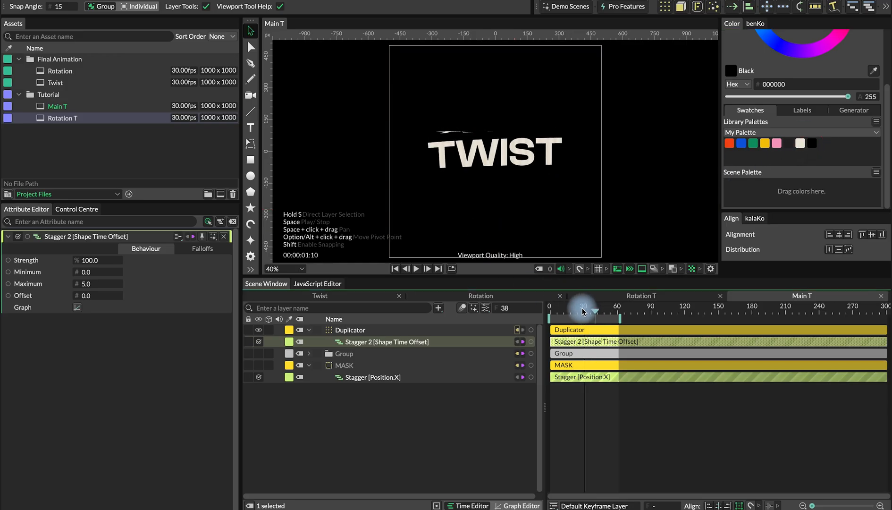
Scrub the twist against the black background, review MASK and Duplicator, then fit the composition in view.
left_click_drag(583, 310, 573, 310)
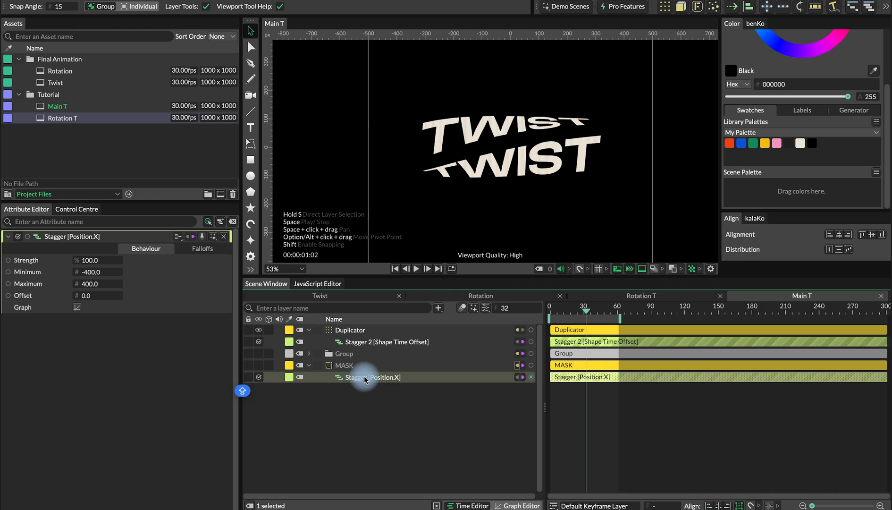
left_click(345, 365)
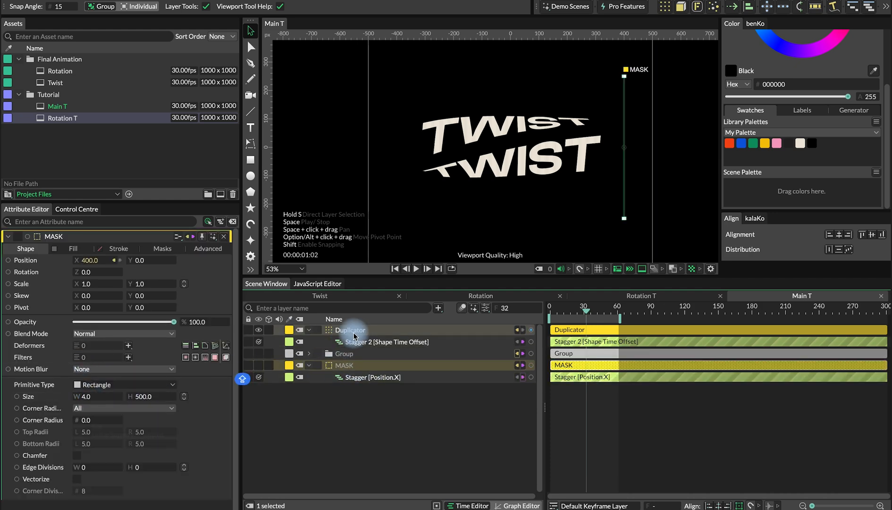
left_click(351, 331)
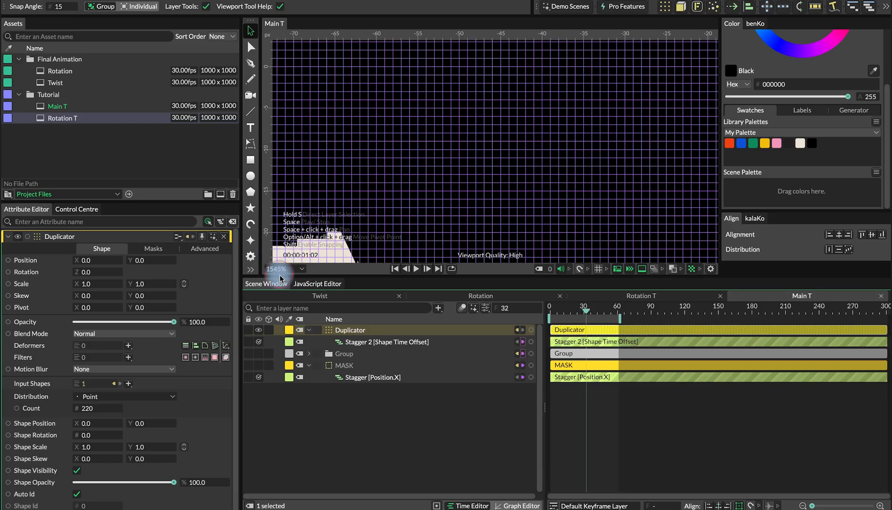
scroll("down", 3)
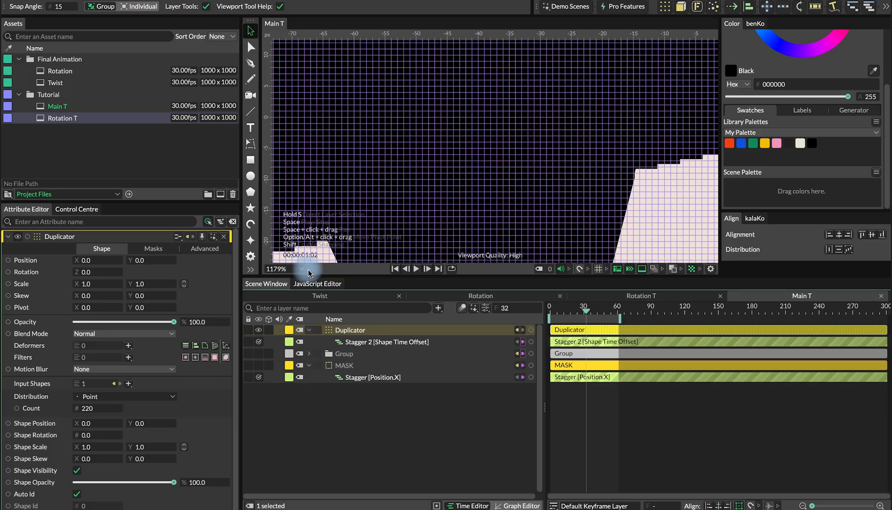
left_click(276, 269)
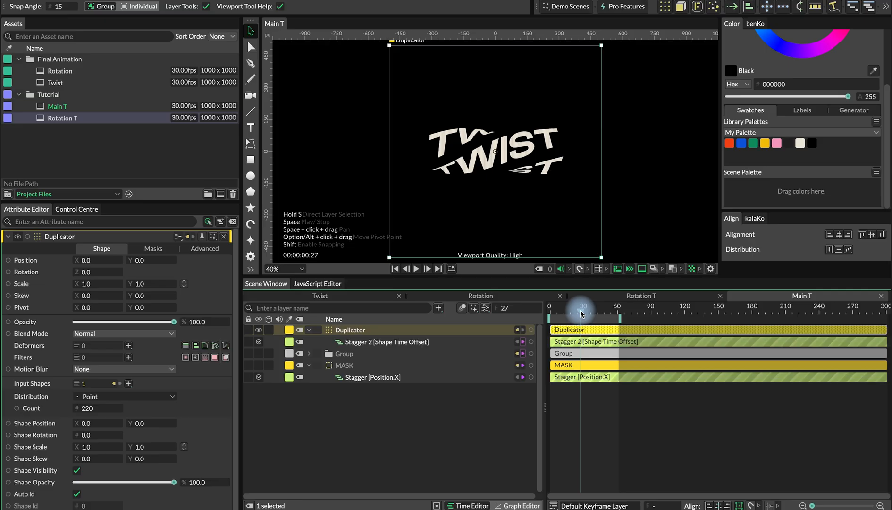
mouse_move(588, 312)
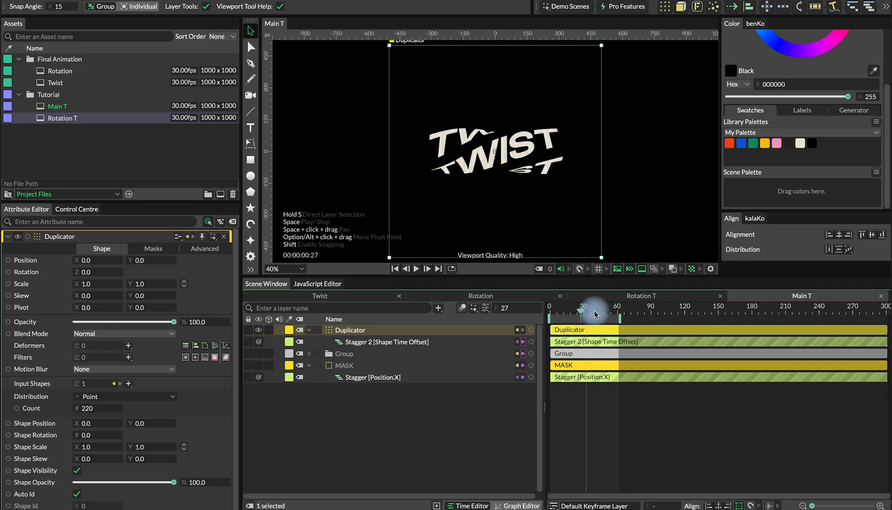
left_click_drag(595, 306, 576, 306)
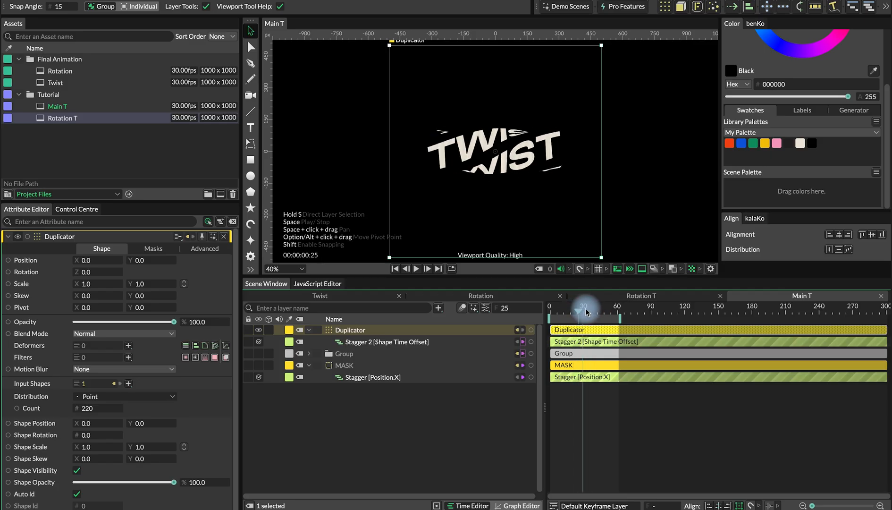
left_click_drag(586, 309, 596, 309)
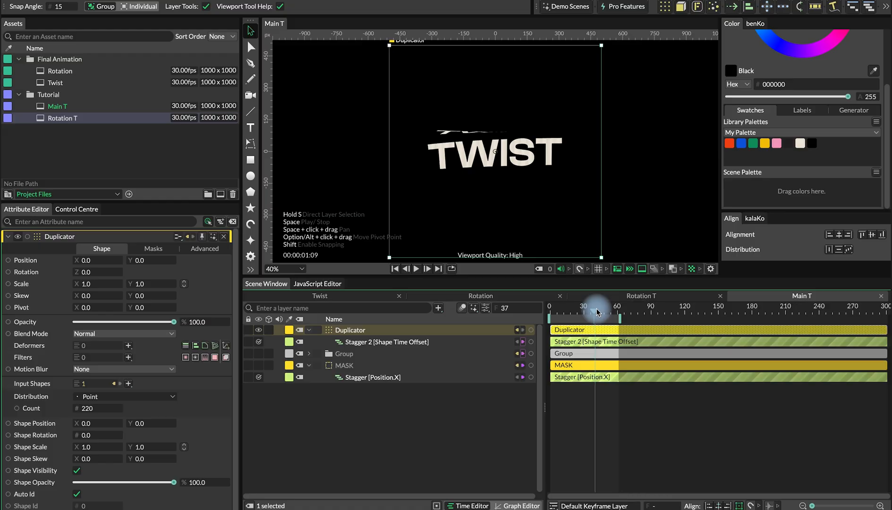